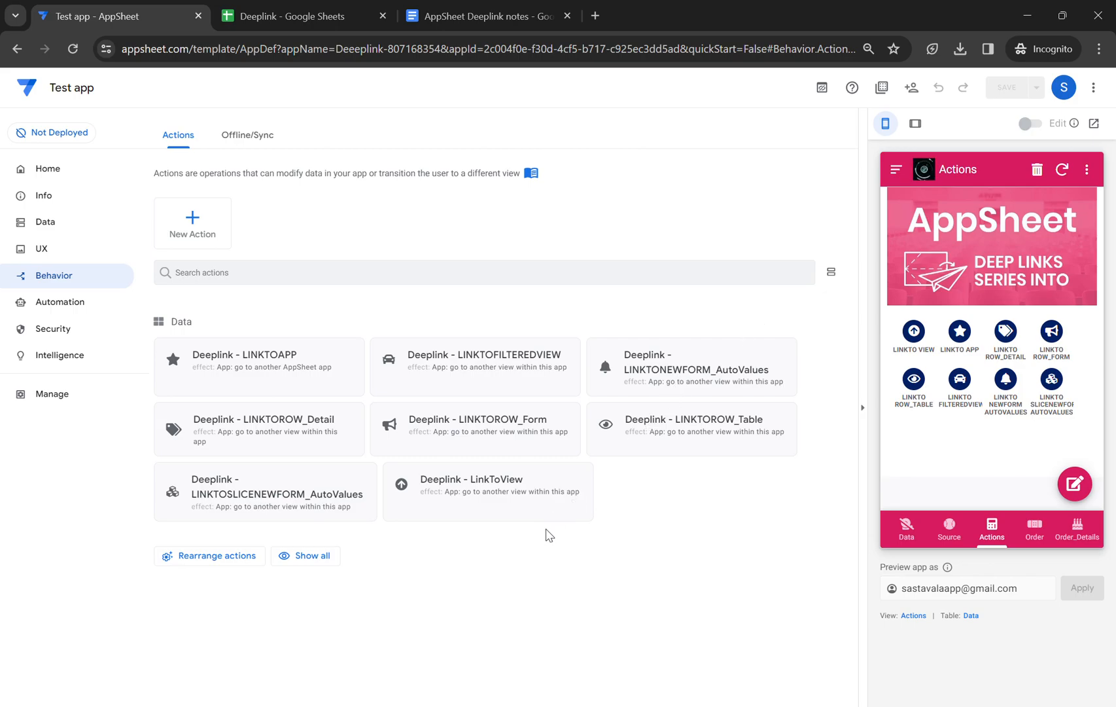
{"action": "mouse_move", "coordinate": [591, 498]}
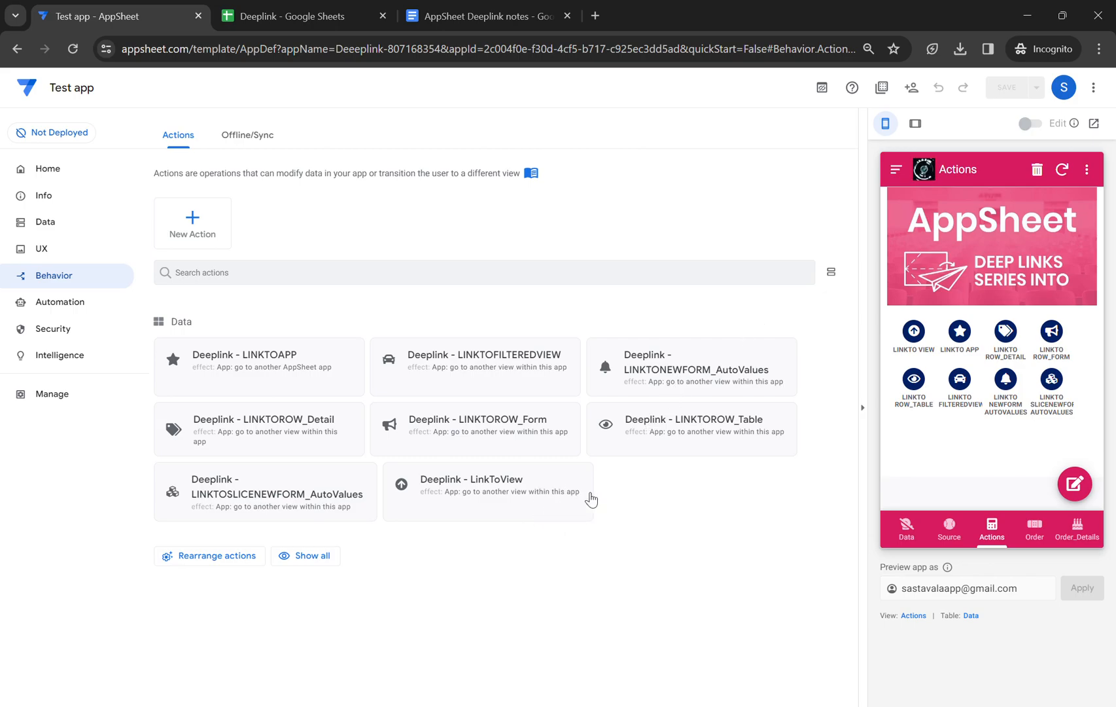
{"action": "mouse_move", "coordinate": [647, 539]}
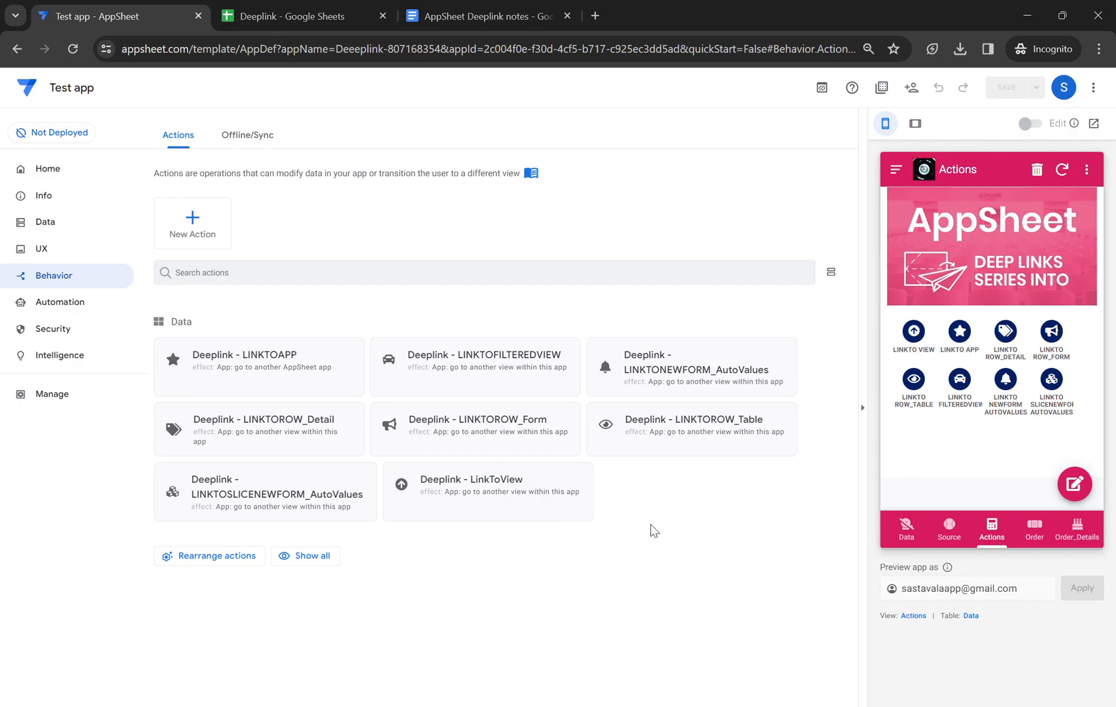
{"action": "mouse_move", "coordinate": [649, 502]}
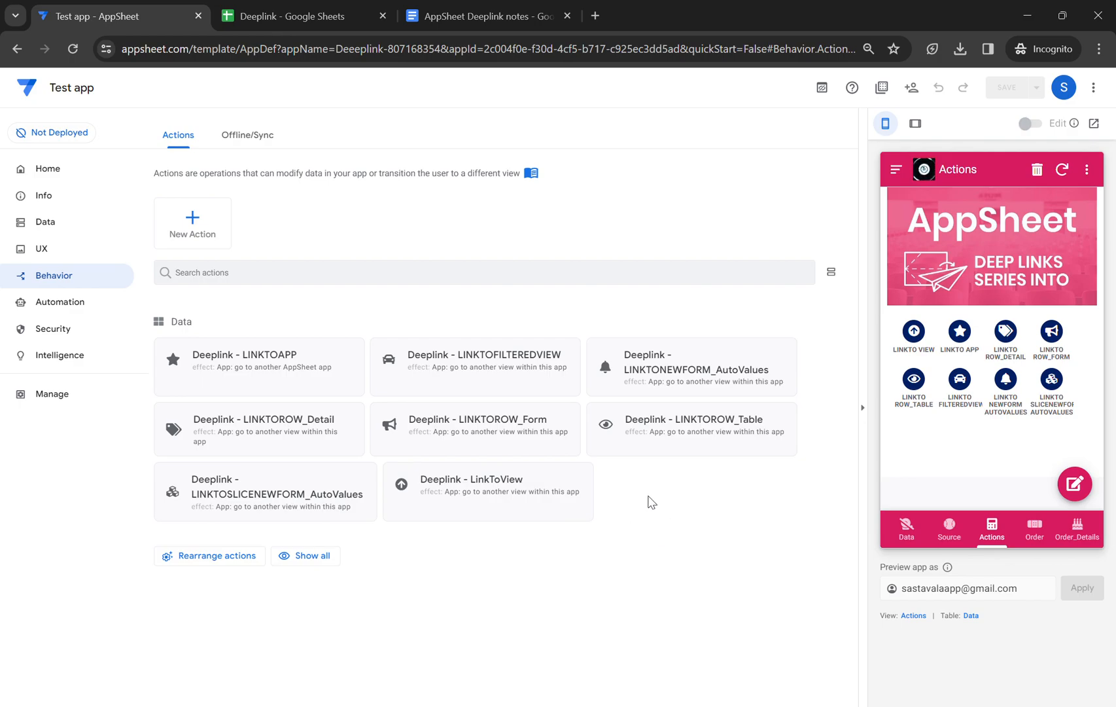
{"action": "mouse_move", "coordinate": [677, 502]}
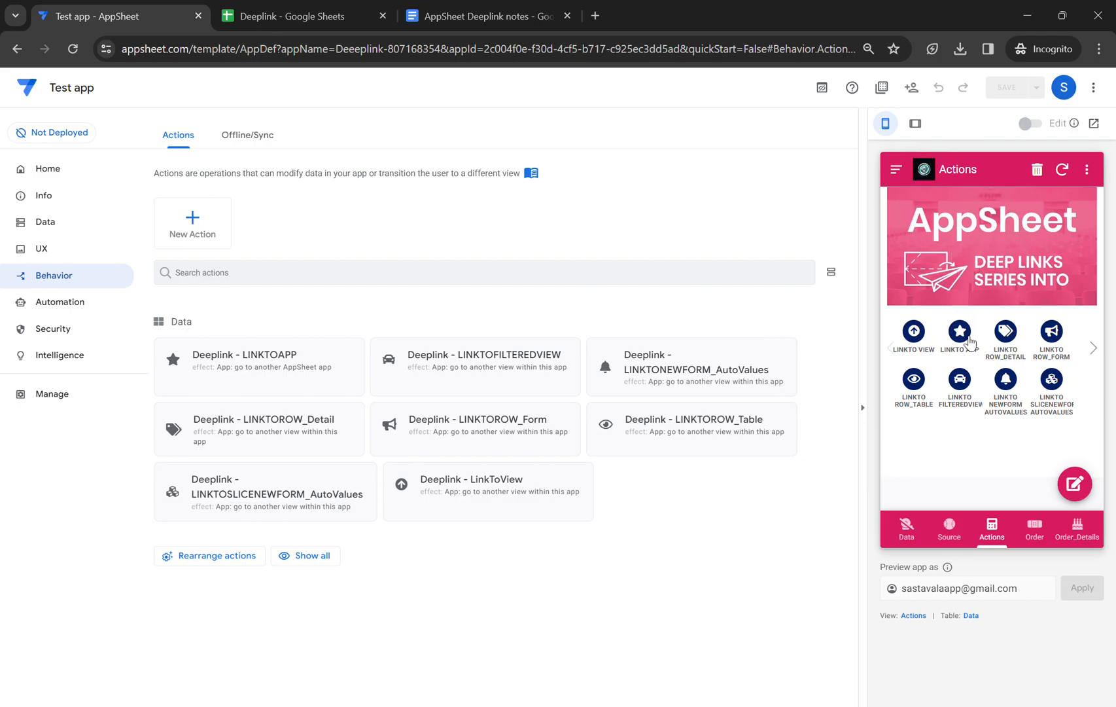
{"action": "mouse_move", "coordinate": [480, 397]}
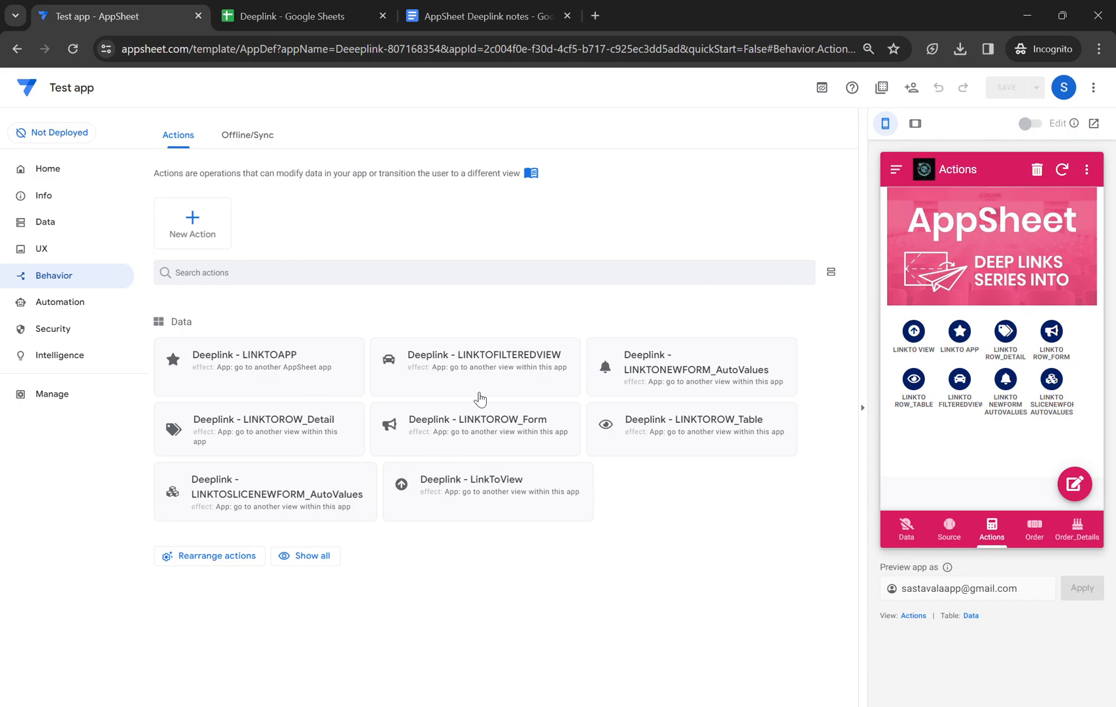
{"action": "mouse_move", "coordinate": [537, 377]}
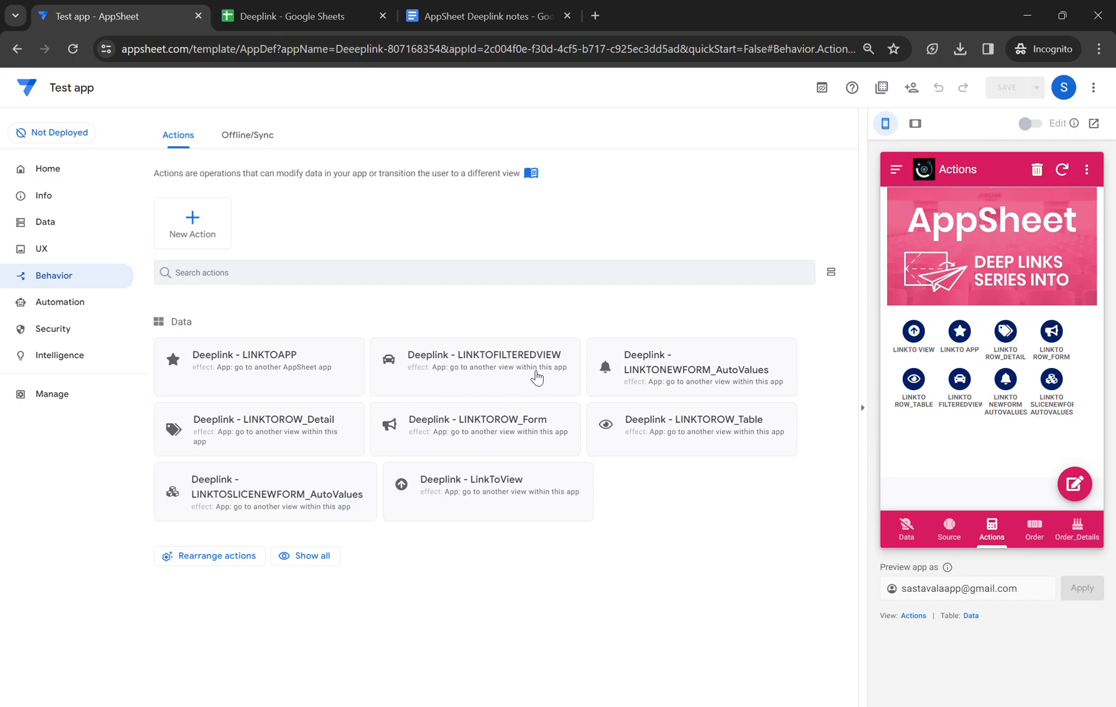
{"action": "mouse_move", "coordinate": [779, 363]}
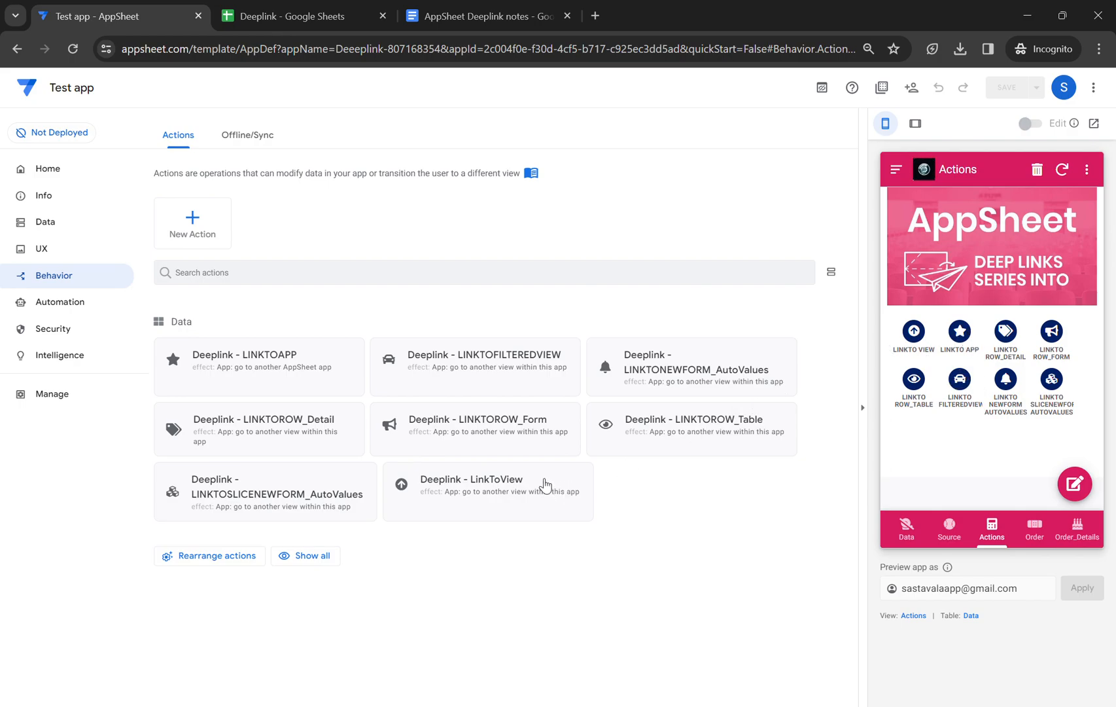
Step: Expand the Deeplink - LINKTOAPP action and show the Source records in the preview
{"action": "left_click", "coordinate": [258, 367]}
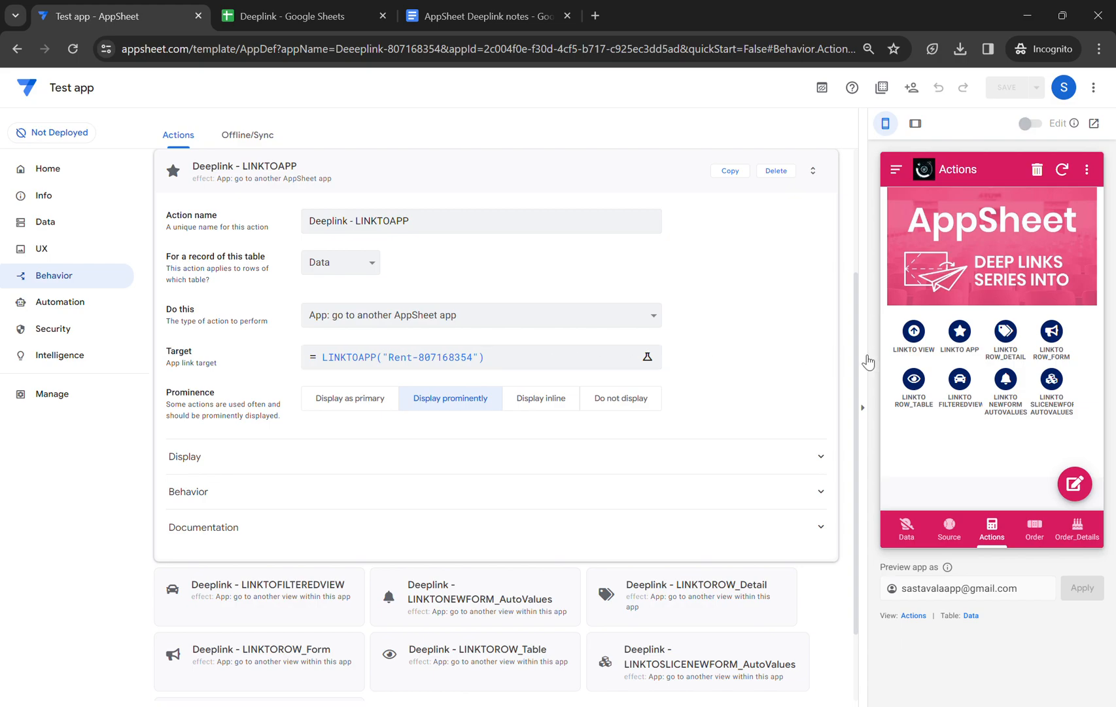
{"action": "mouse_move", "coordinate": [688, 360]}
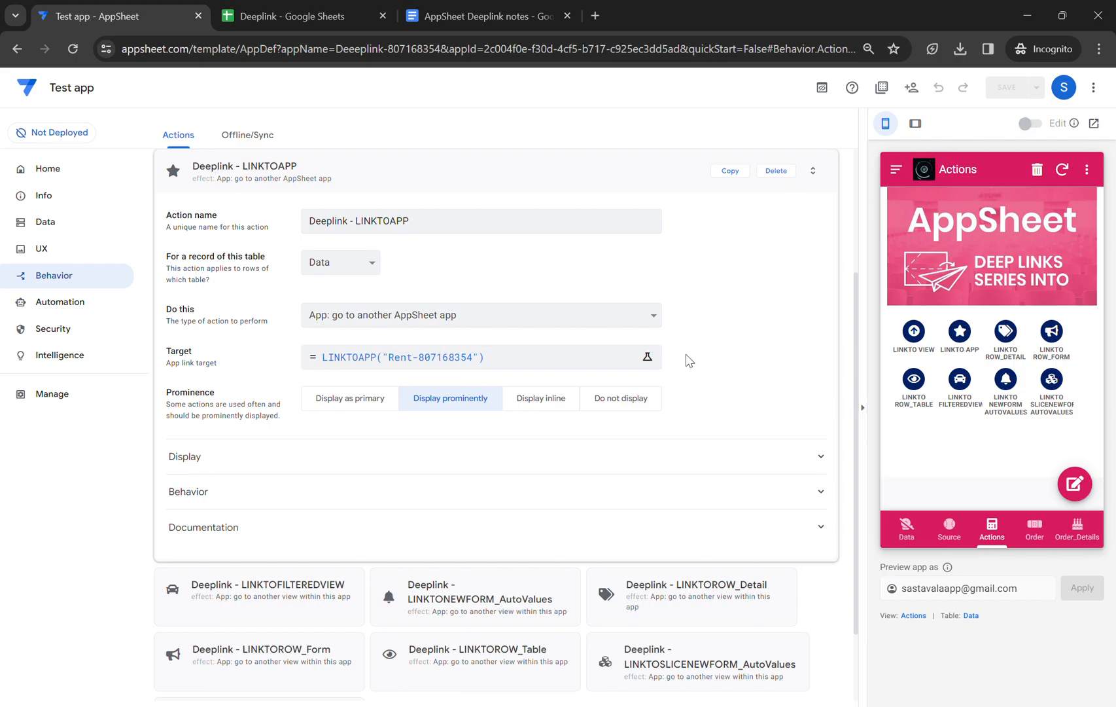
{"action": "mouse_move", "coordinate": [704, 354]}
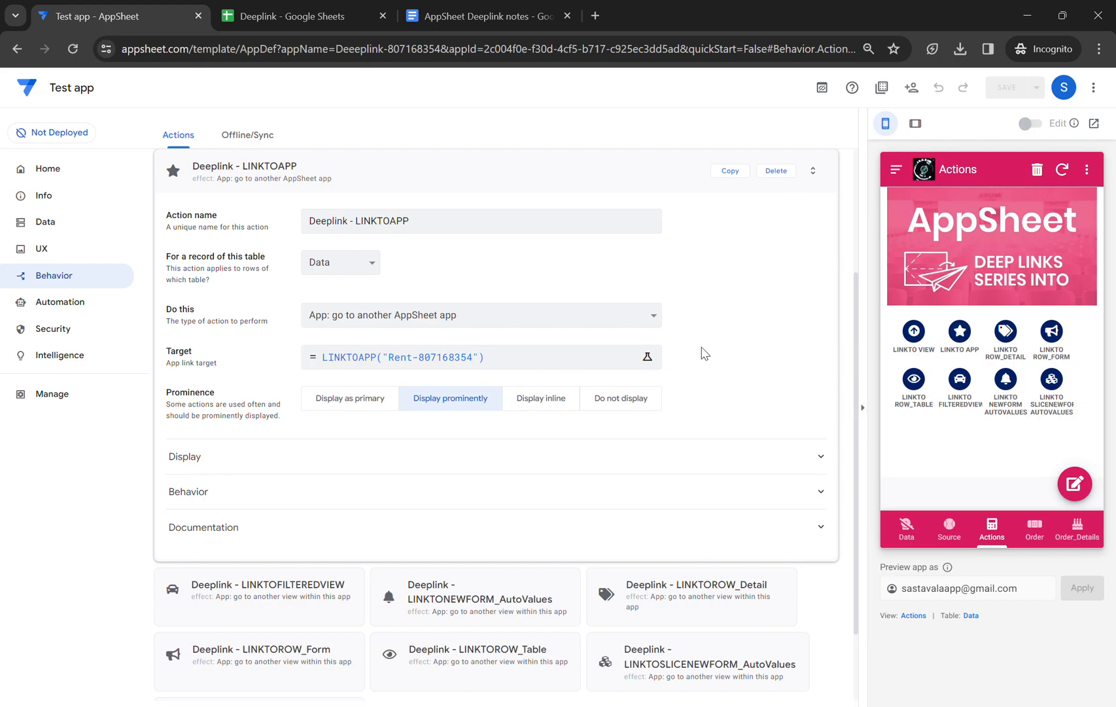
{"action": "mouse_move", "coordinate": [808, 348]}
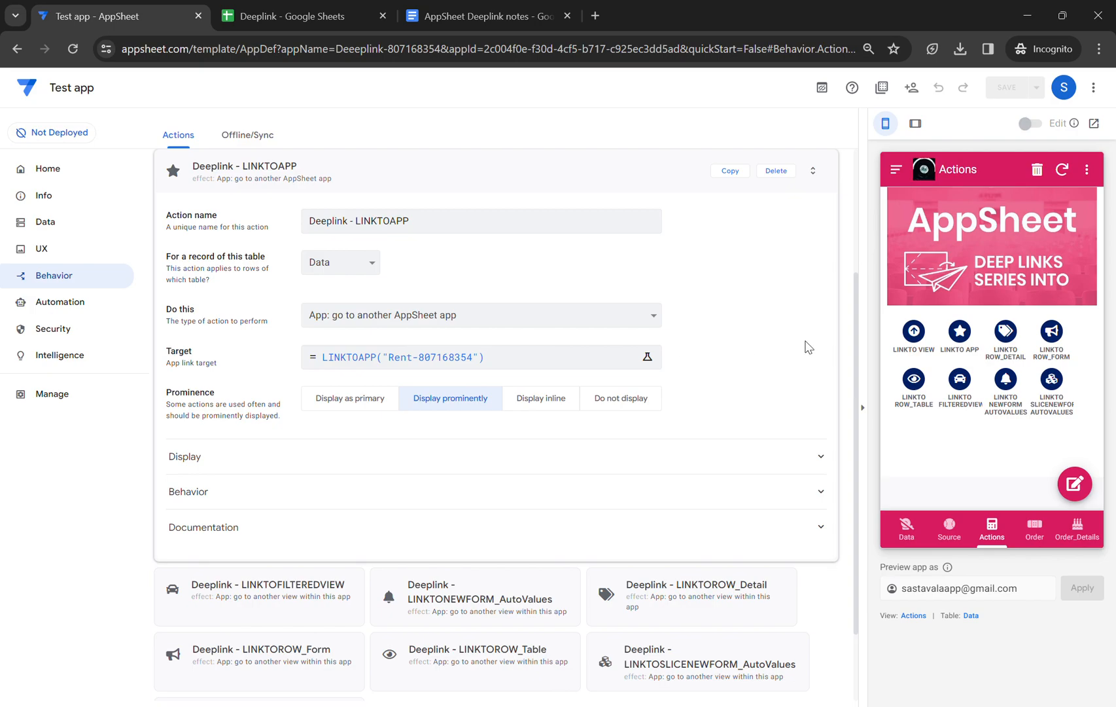
{"action": "left_click", "coordinate": [1062, 169]}
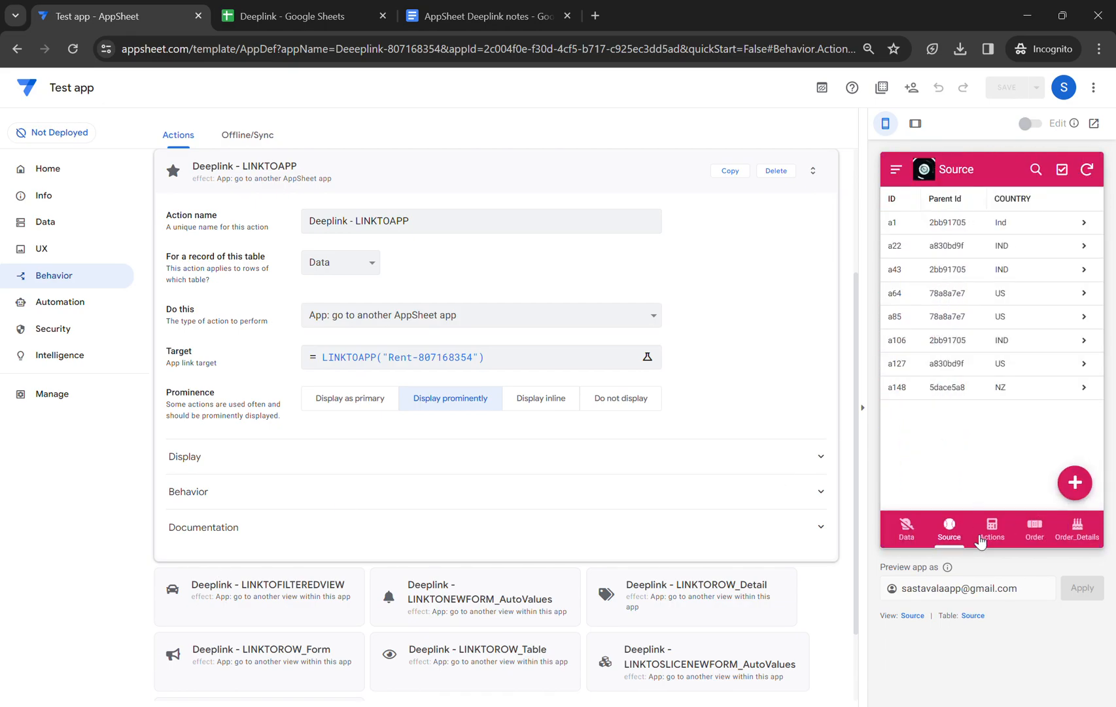
Step: Open a Data record through the preview's LINKTO VIEW link, then return to Actions
{"action": "left_click", "coordinate": [991, 528]}
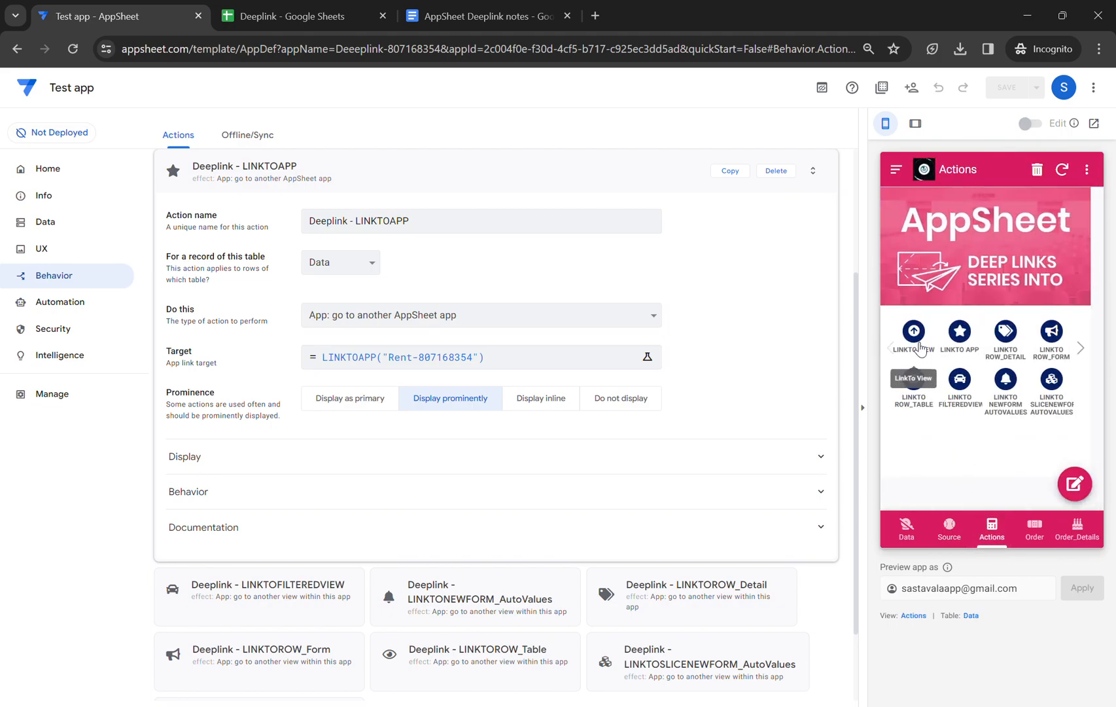
{"action": "left_click", "coordinate": [913, 332]}
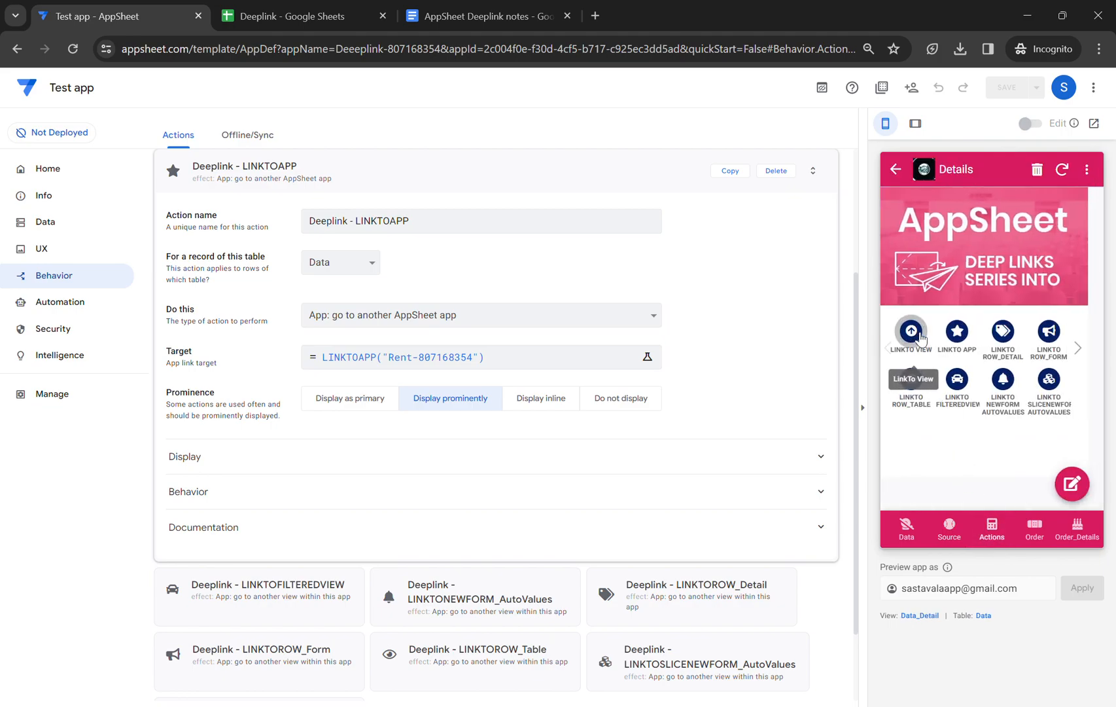
{"action": "scroll", "scroll_direction": "down", "scroll_amount": 3}
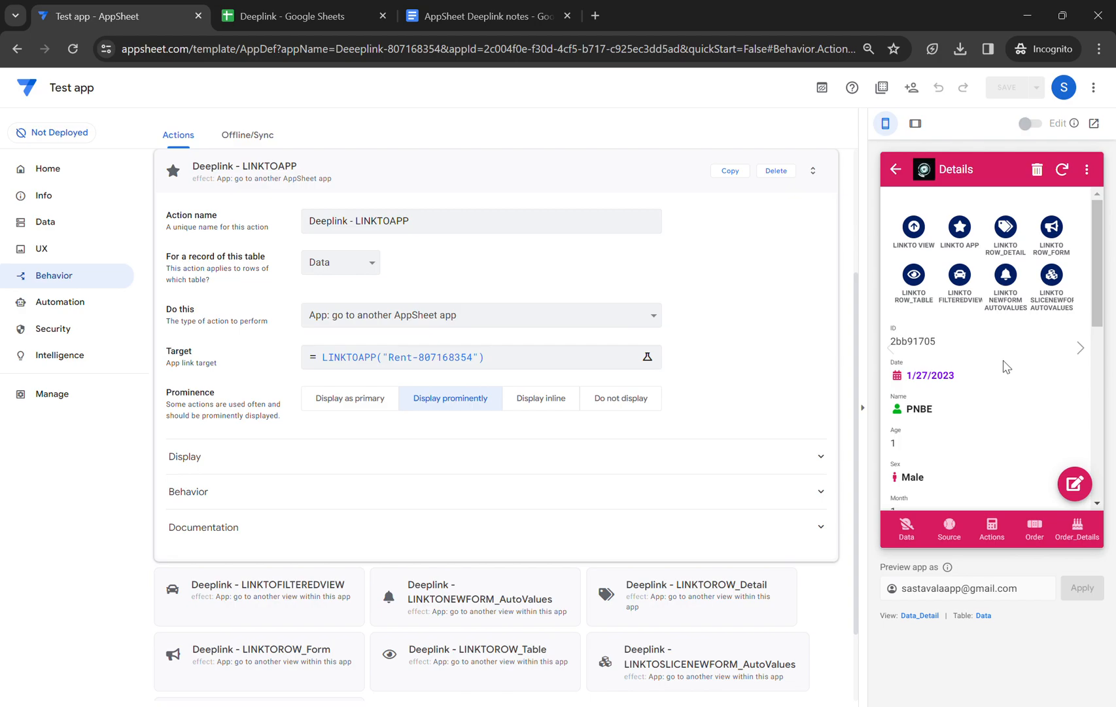
{"action": "left_click", "coordinate": [992, 528]}
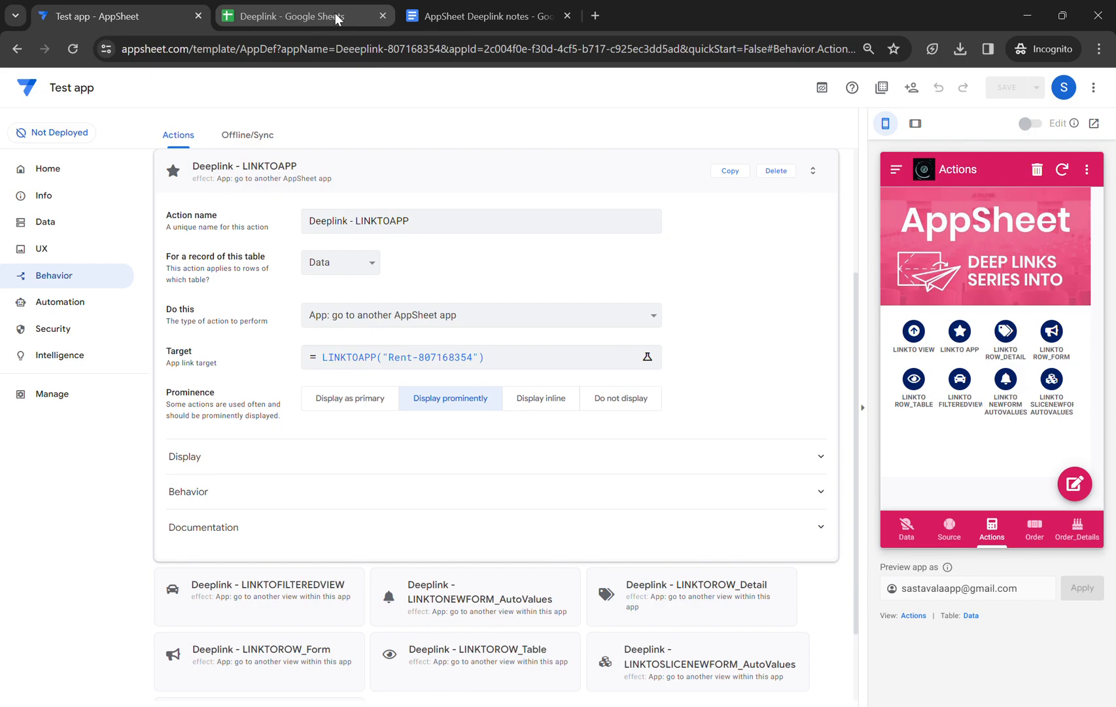
Step: Check the Deeplink spreadsheet's Parent and Child sheet headers, then go back to AppSheet
{"action": "left_click", "coordinate": [302, 15]}
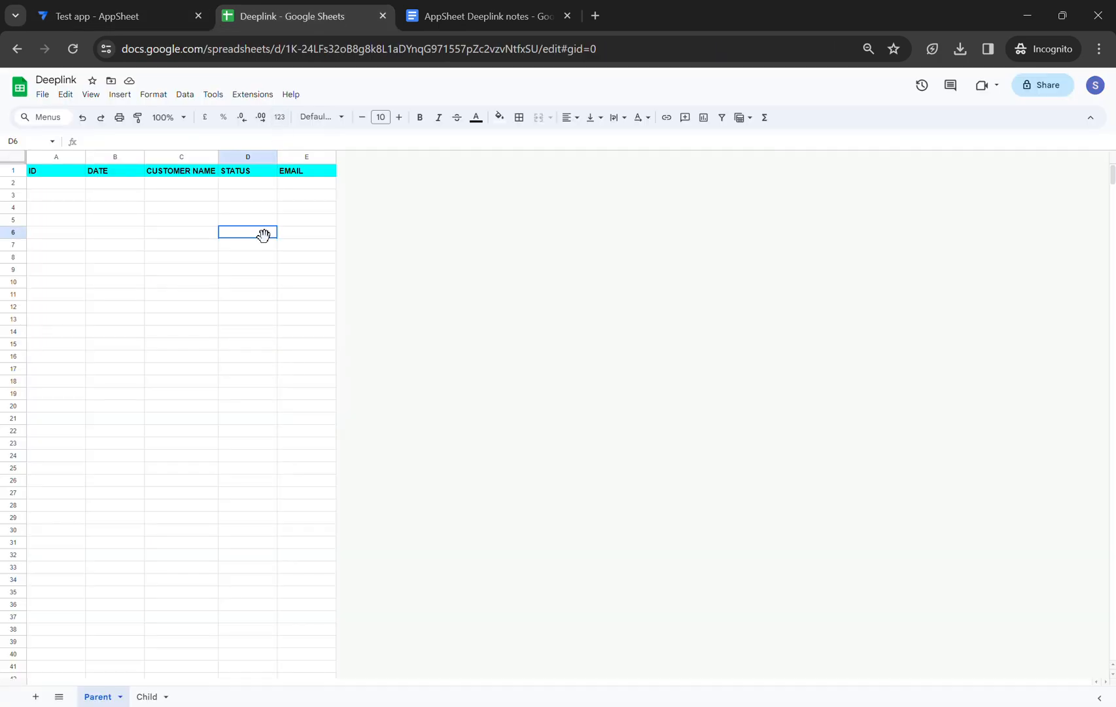
{"action": "mouse_move", "coordinate": [107, 638]}
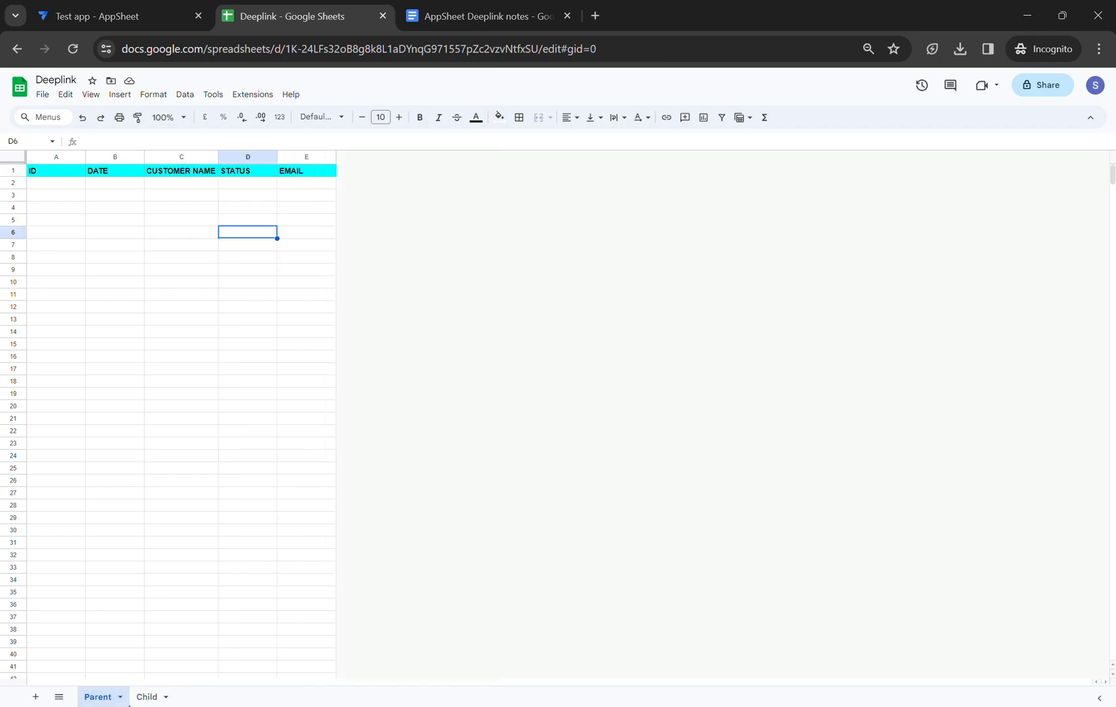
{"action": "left_click", "coordinate": [147, 700]}
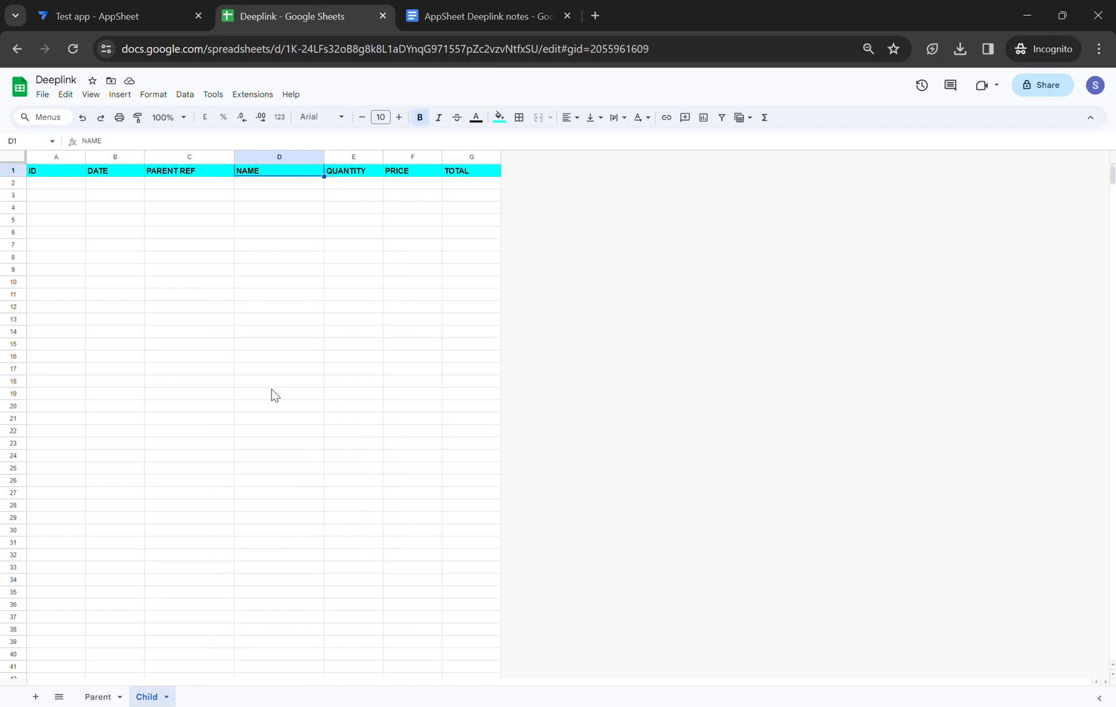
{"action": "left_click", "coordinate": [119, 15]}
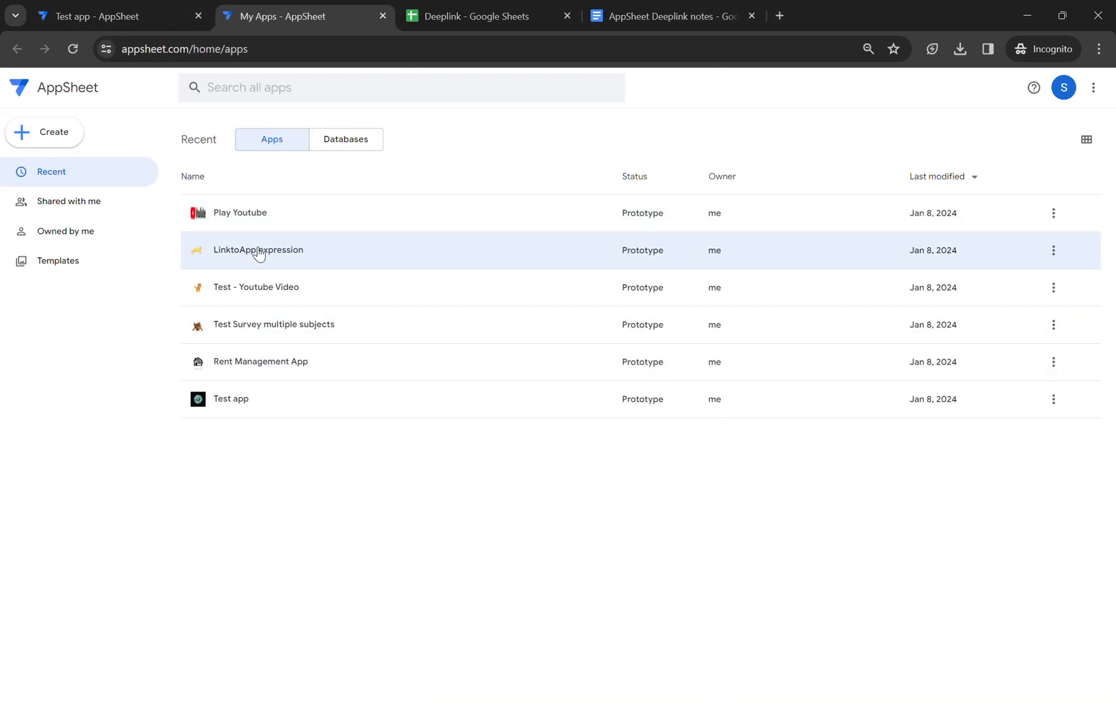
{"action": "mouse_move", "coordinate": [55, 133]}
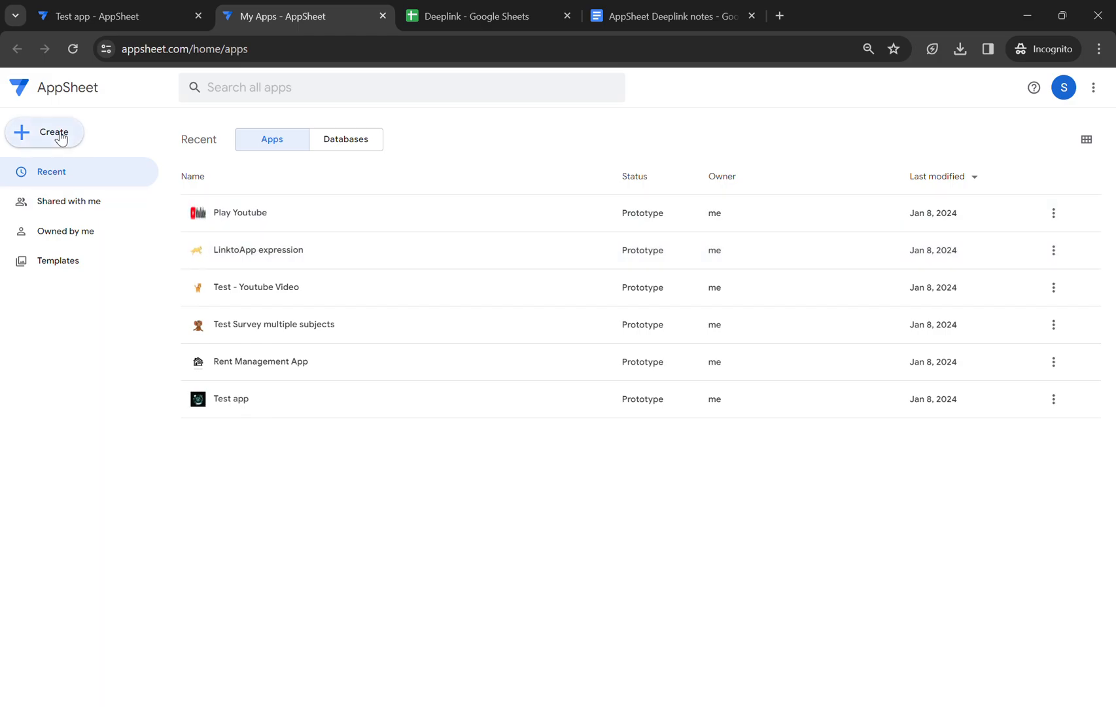
Step: Start a new app named LinktoView, category Education & Training, using Google Sheets data
{"action": "left_click", "coordinate": [44, 131]}
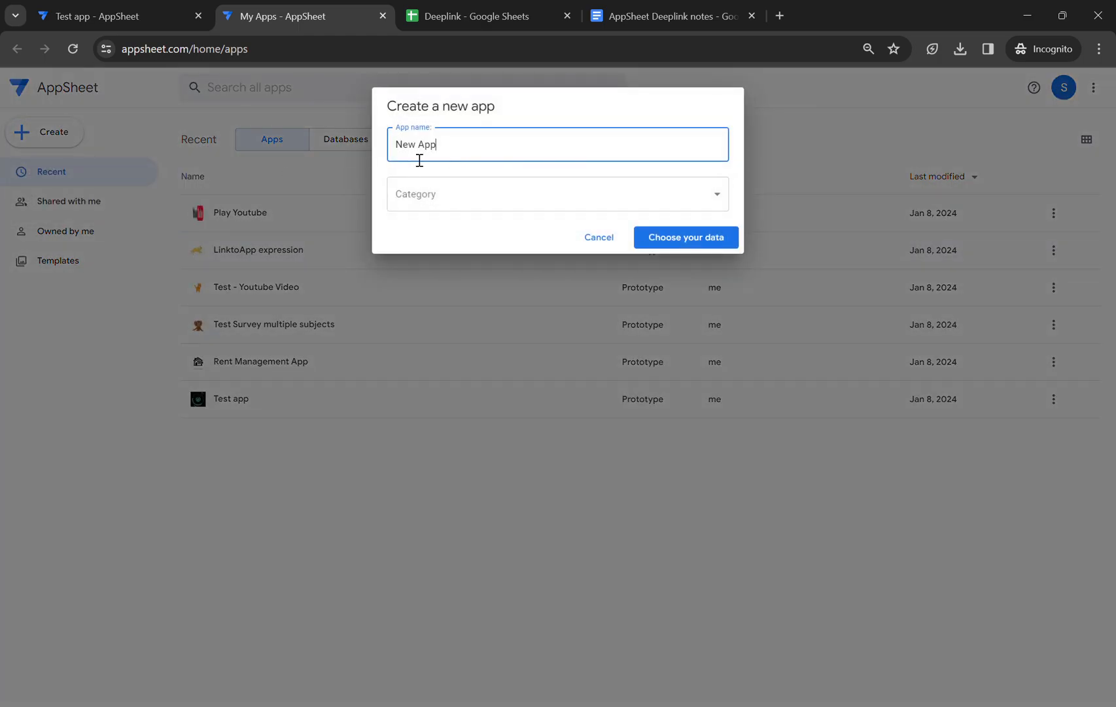
{"action": "type", "text": "Linkt"}
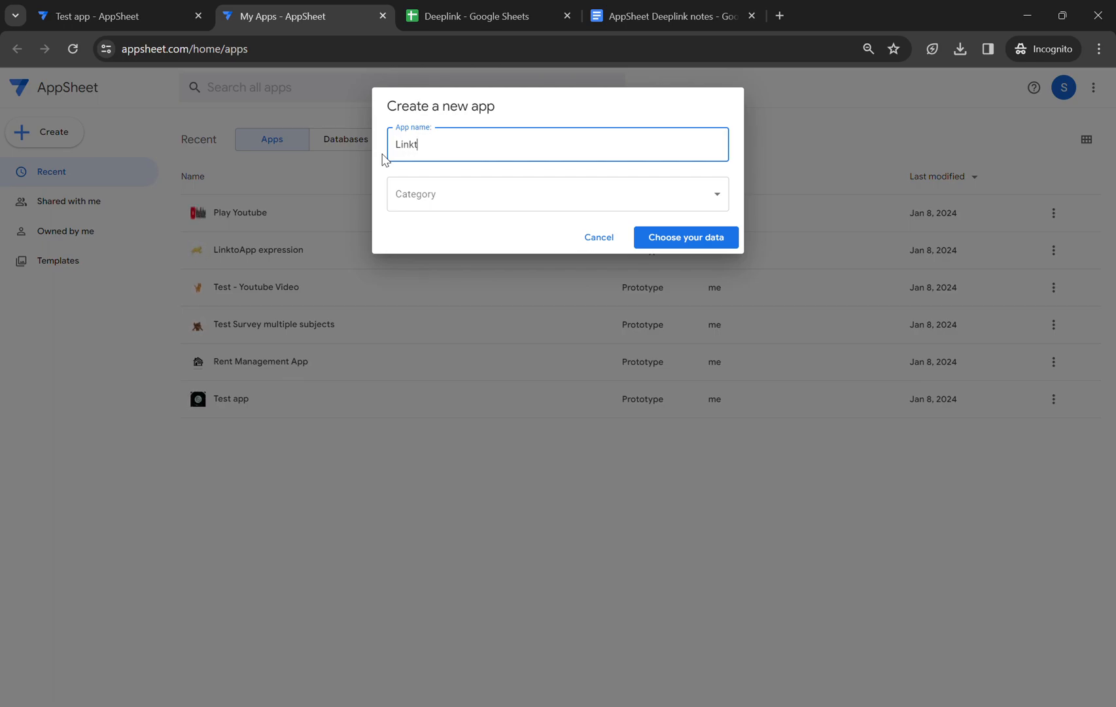
{"action": "type", "text": "oView"}
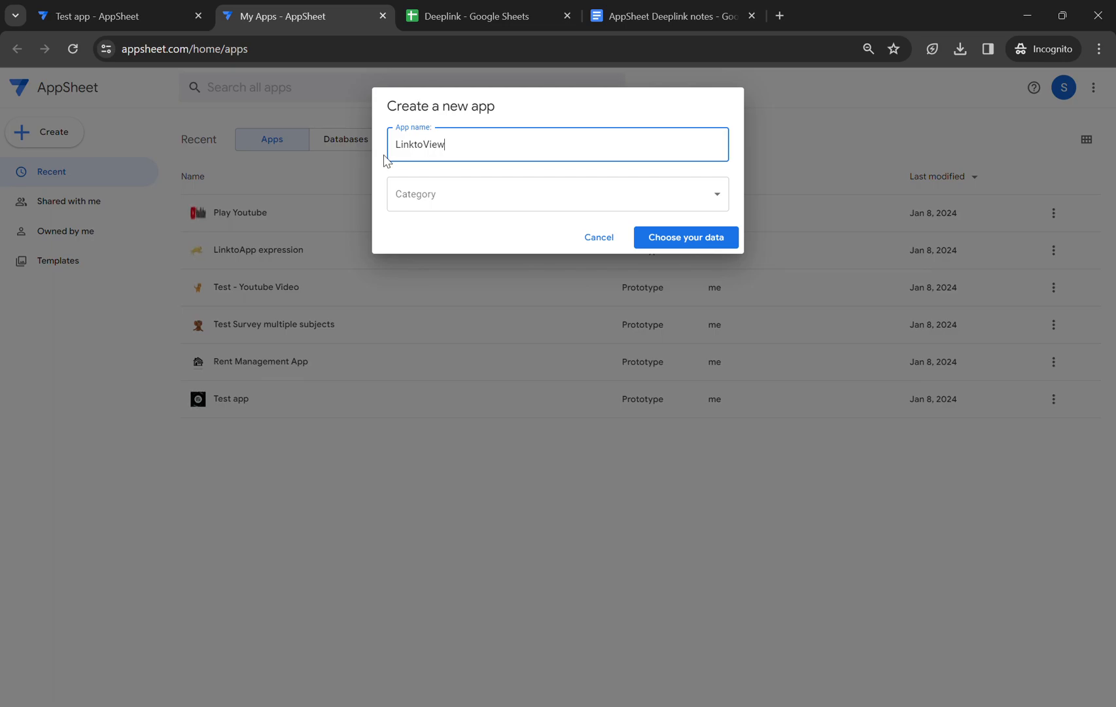
{"action": "left_click", "coordinate": [558, 194]}
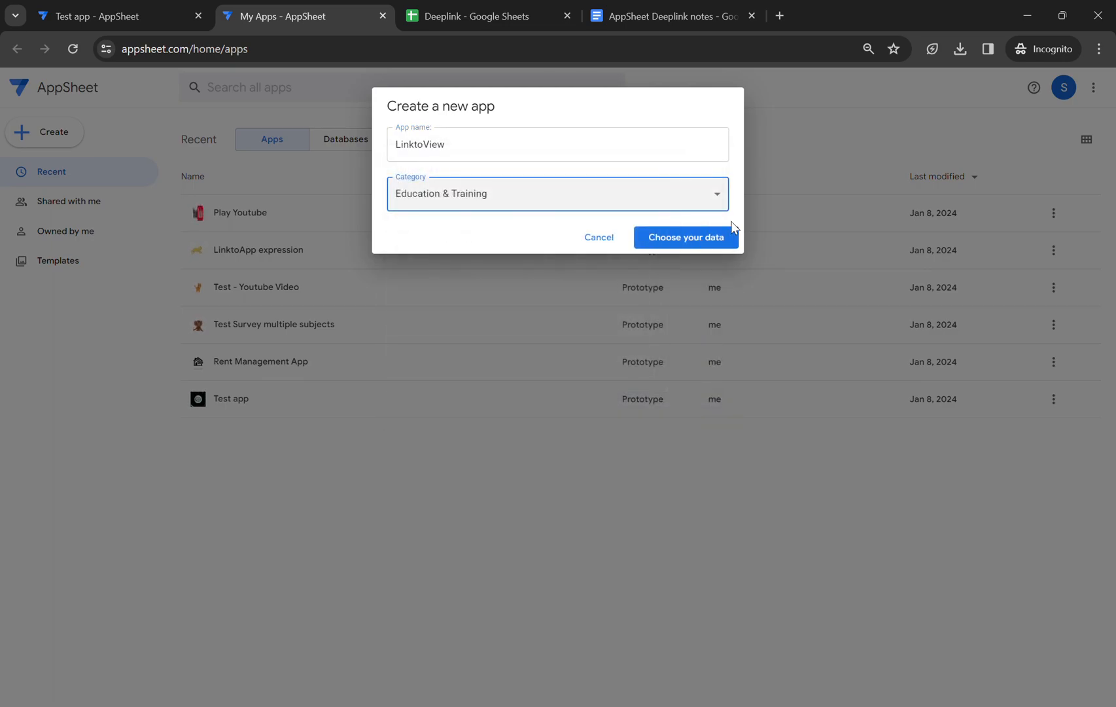
{"action": "left_click", "coordinate": [686, 237]}
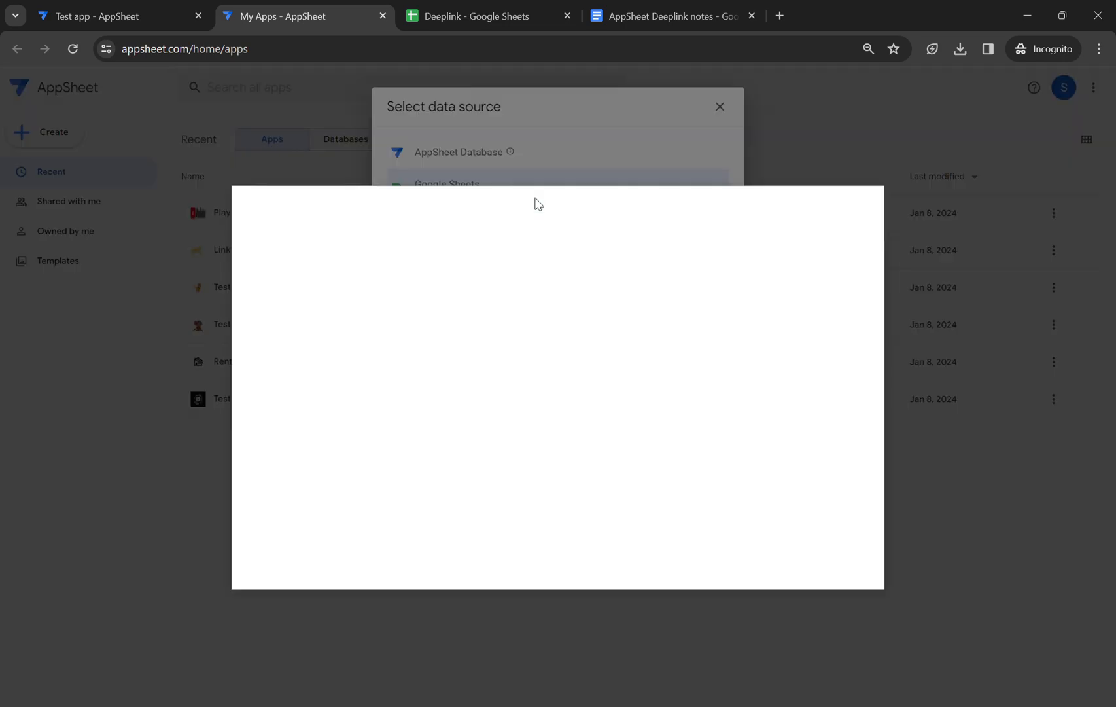
Step: Pick the Deeplink spreadsheet from My Drive as the app's data source
{"action": "left_click", "coordinate": [446, 184]}
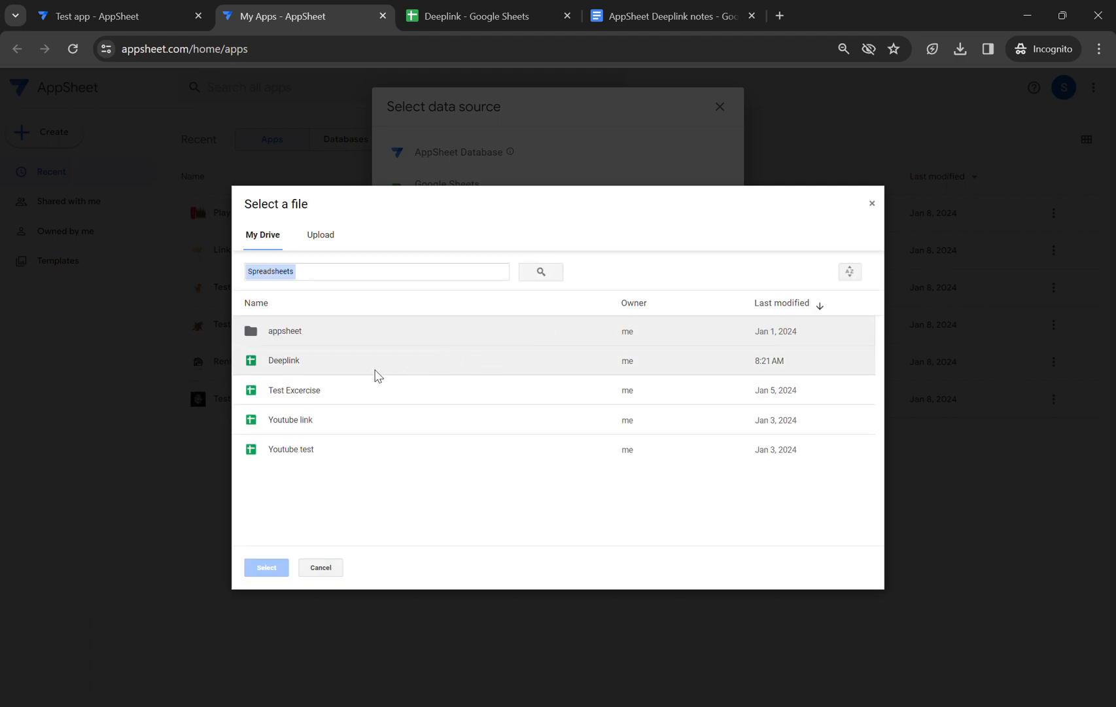
{"action": "mouse_move", "coordinate": [334, 370]}
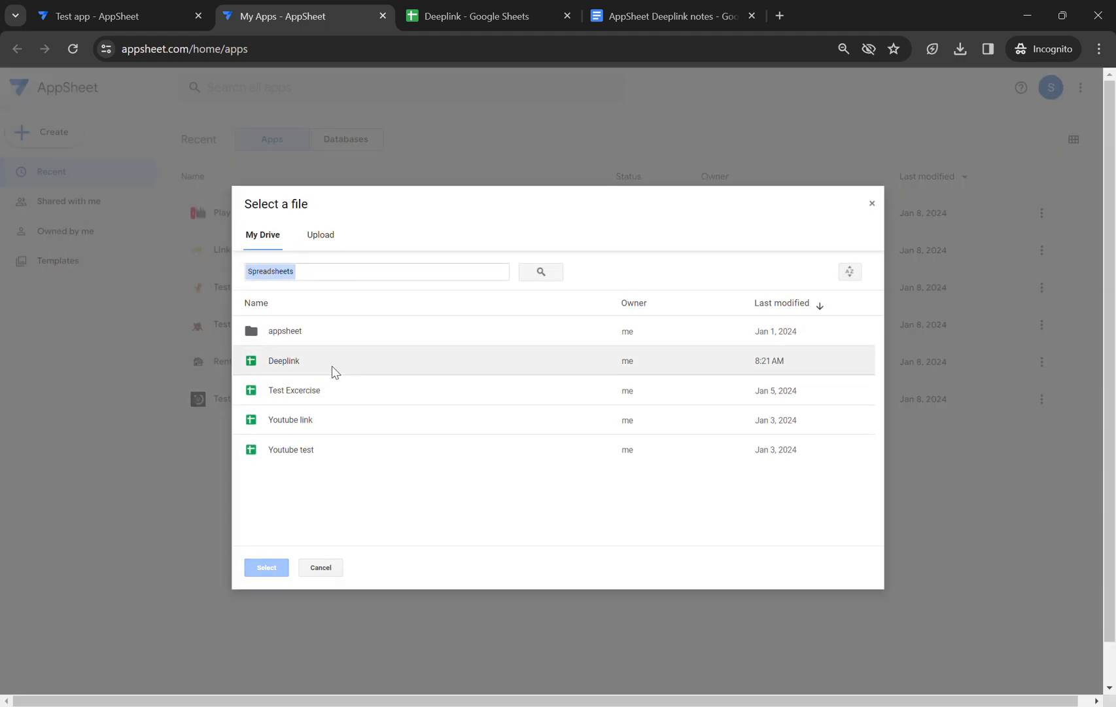
{"action": "mouse_move", "coordinate": [407, 361]}
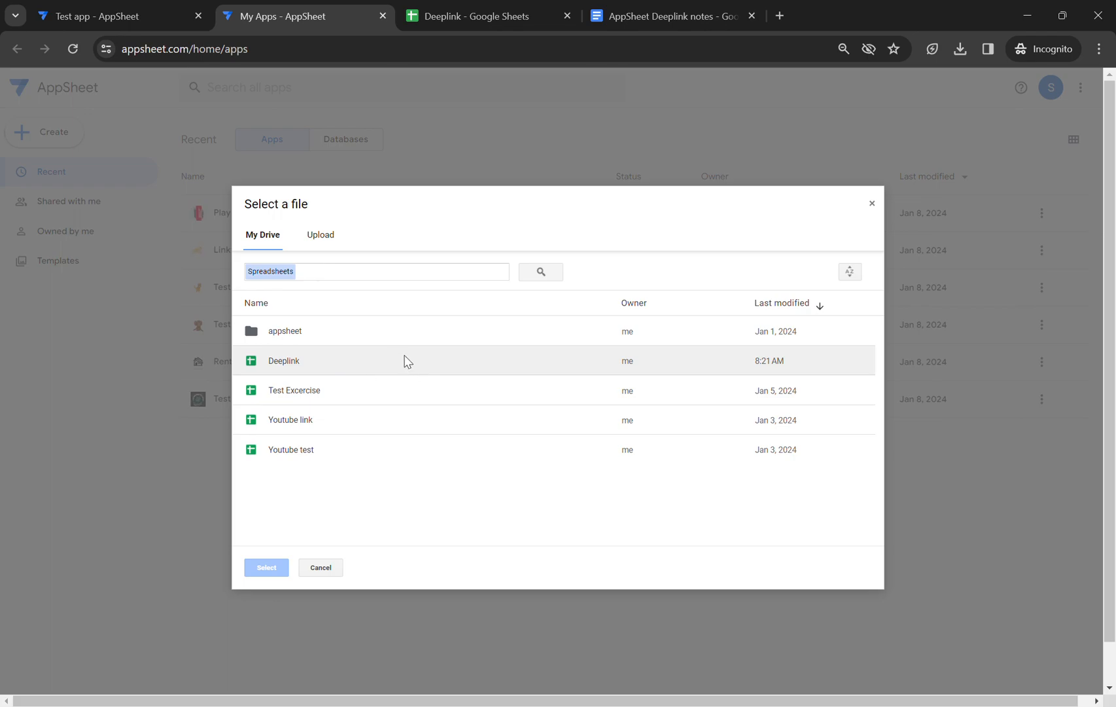
{"action": "mouse_move", "coordinate": [483, 364]}
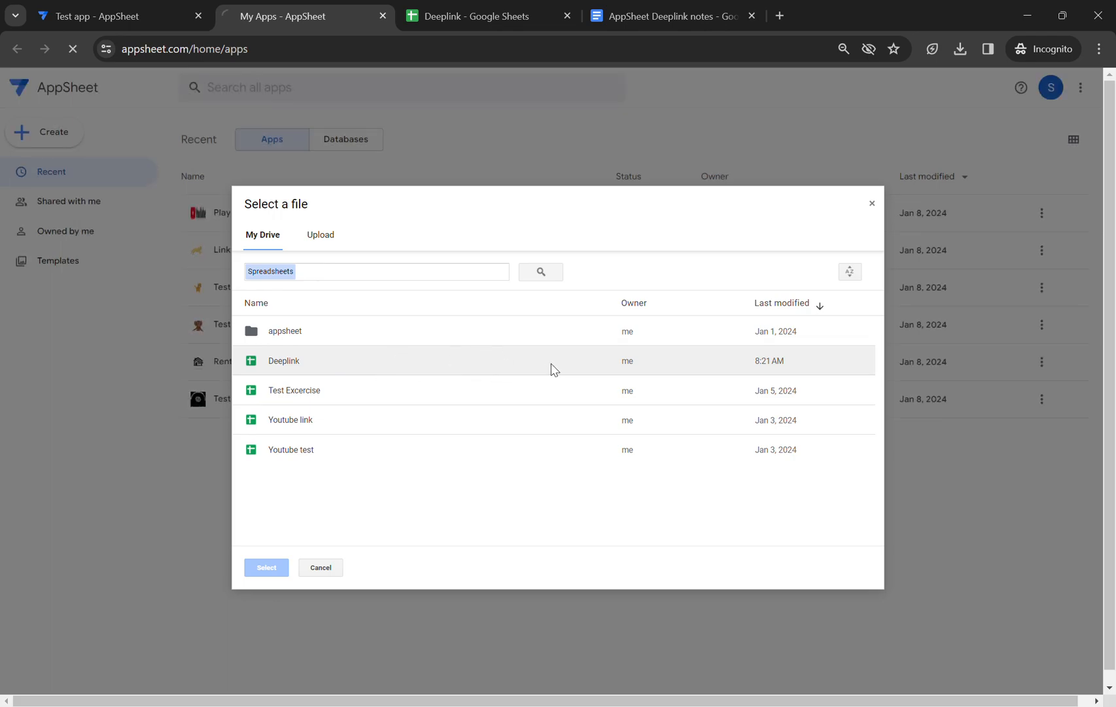
{"action": "left_click", "coordinate": [266, 567]}
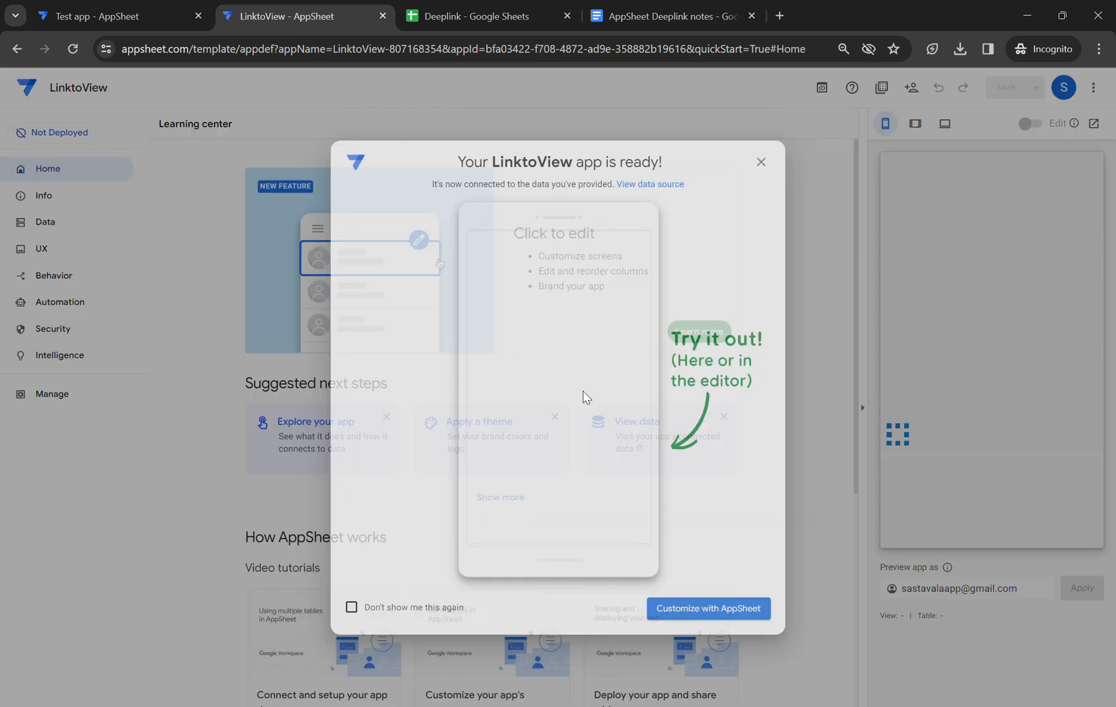
Step: Choose Customize with AppSheet on the LinktoView ready dialog
{"action": "left_click", "coordinate": [708, 609]}
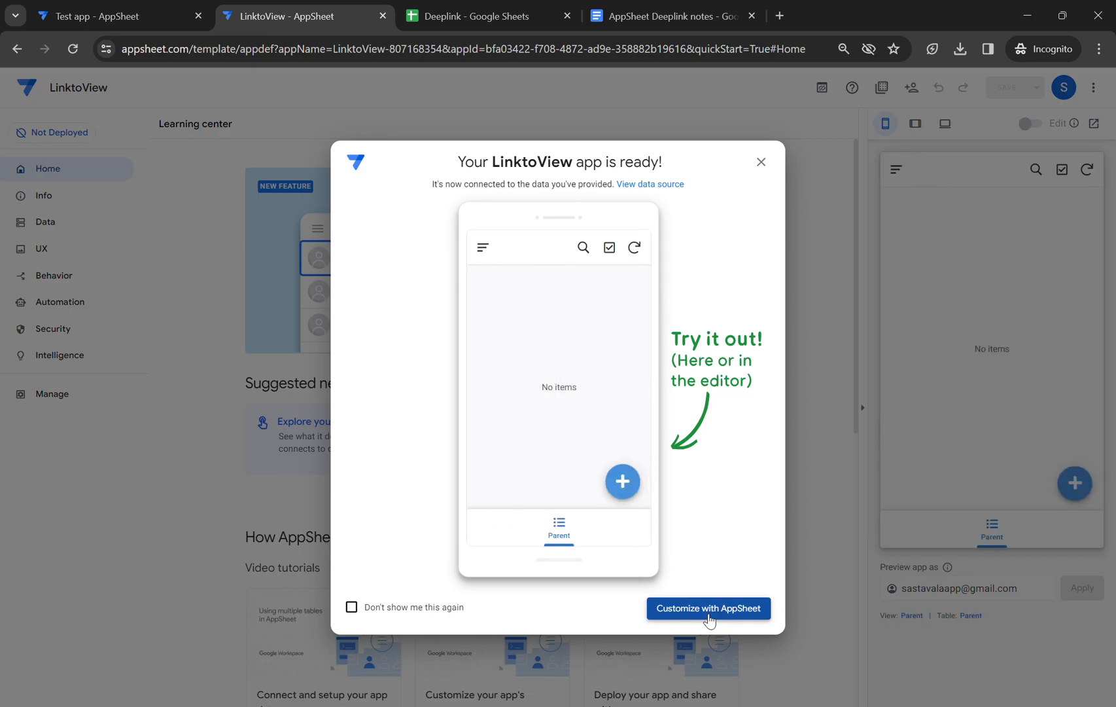
{"action": "left_click", "coordinate": [707, 607]}
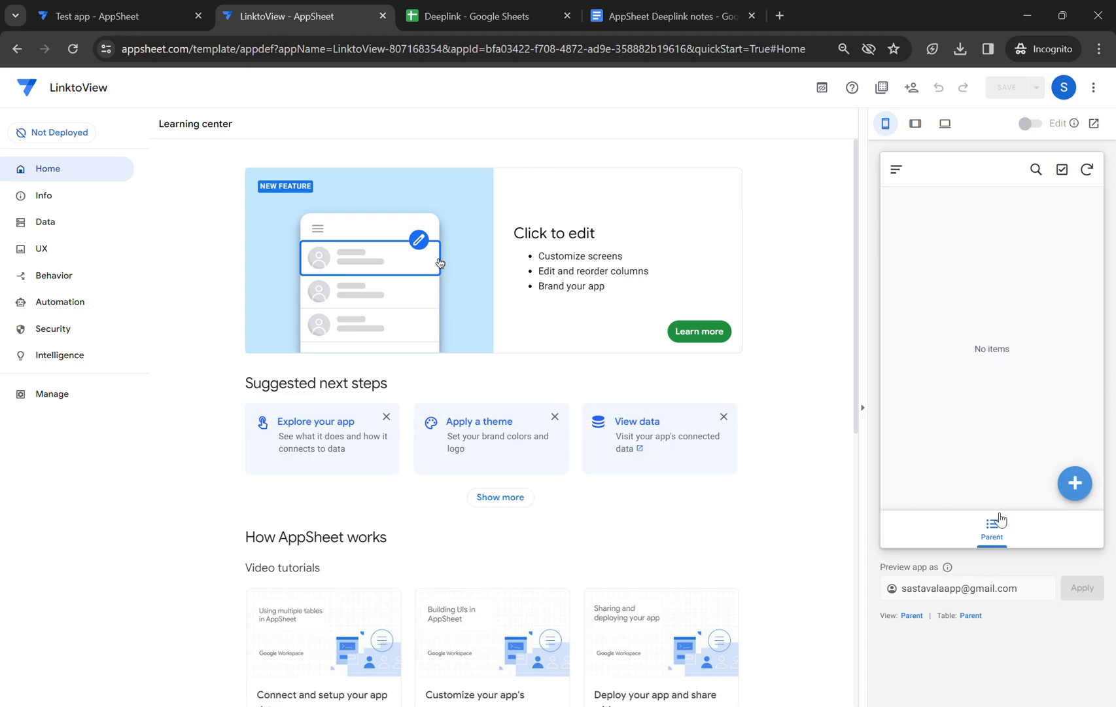
Step: Add and save a Parent record named Name with status Closed and an abc@abc email
{"action": "left_click", "coordinate": [1075, 483]}
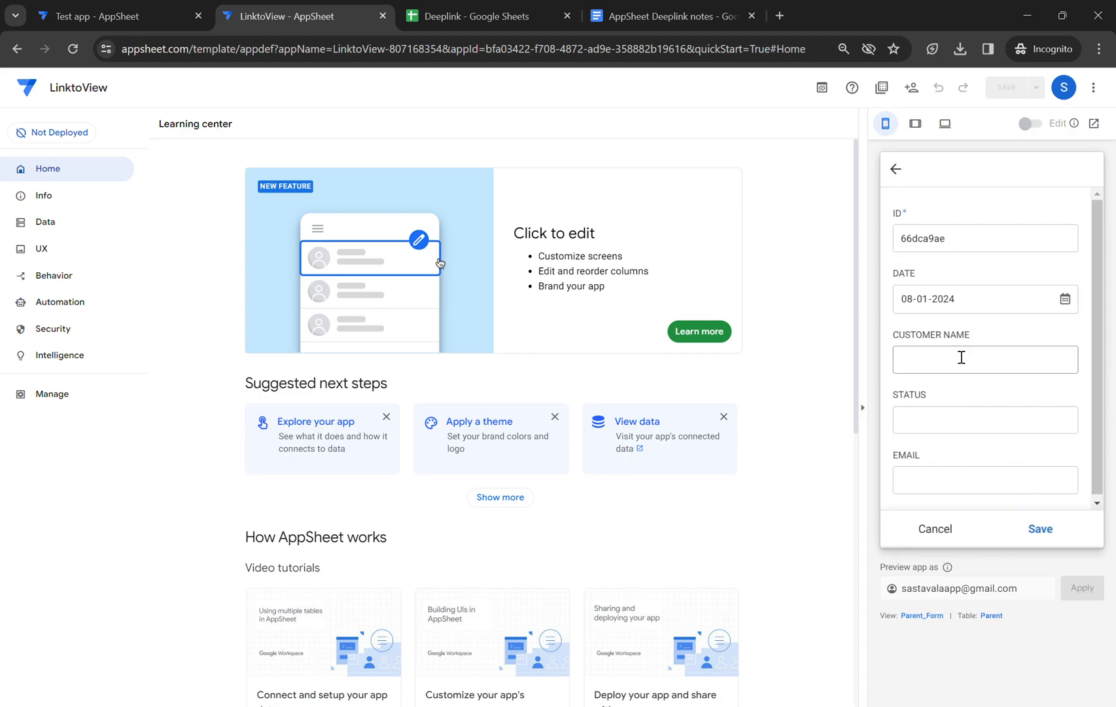
{"action": "type", "text": "Nam"}
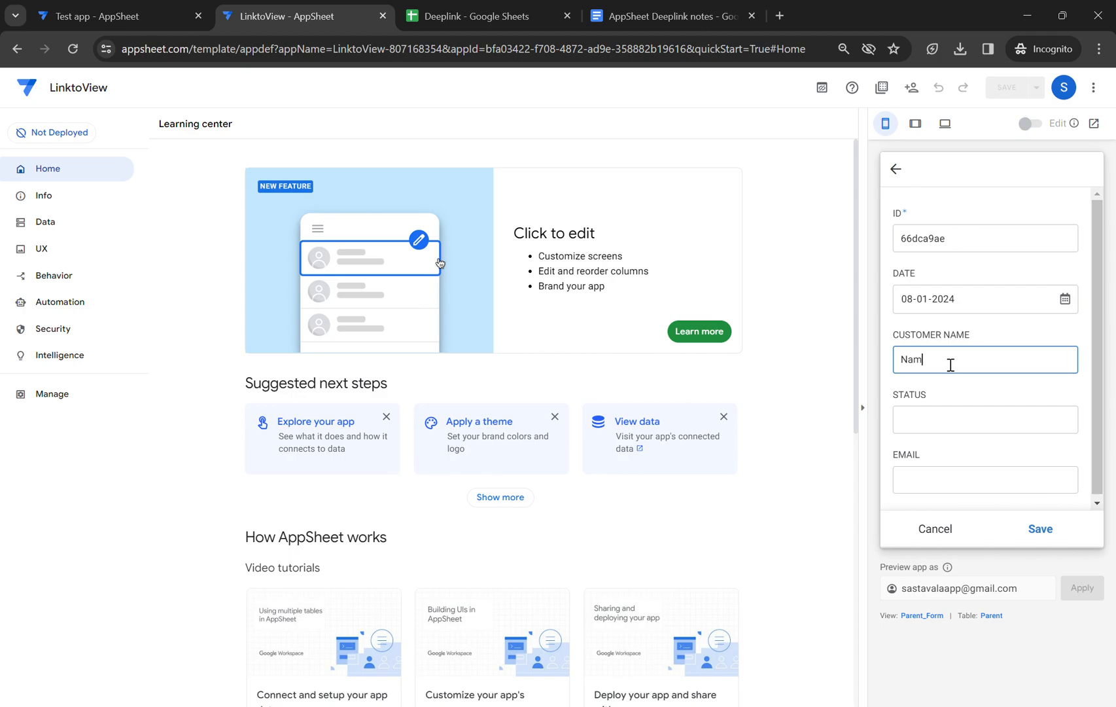
{"action": "left_click", "coordinate": [985, 419]}
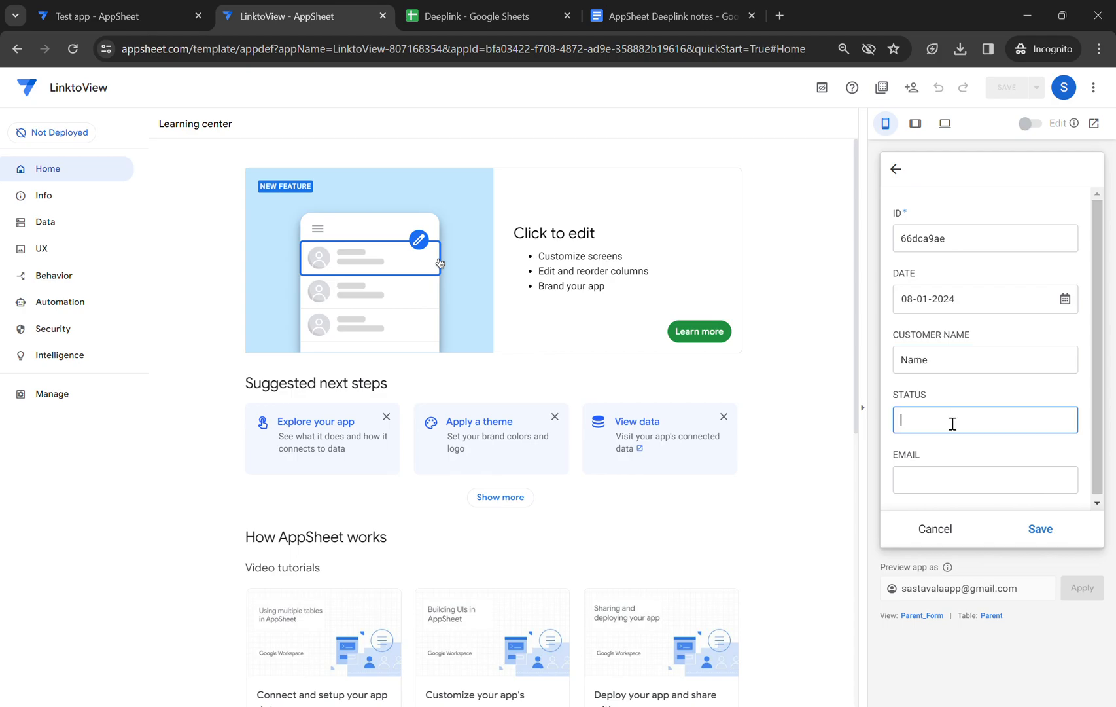
{"action": "type", "text": "Closed"}
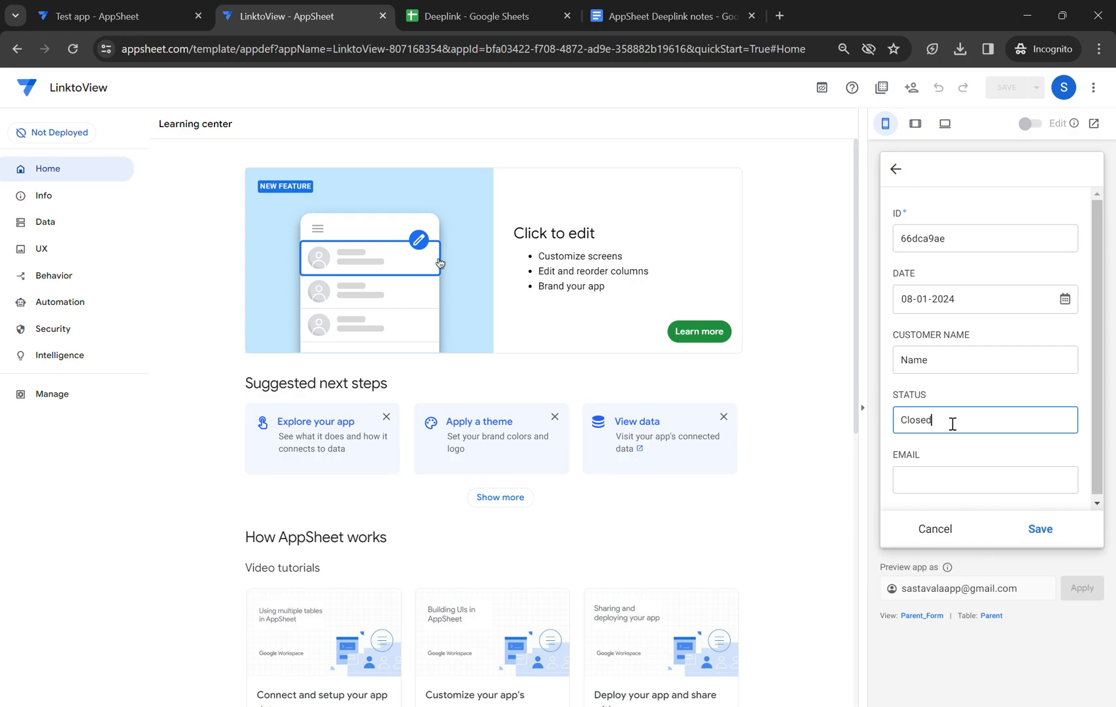
{"action": "left_click", "coordinate": [985, 475]}
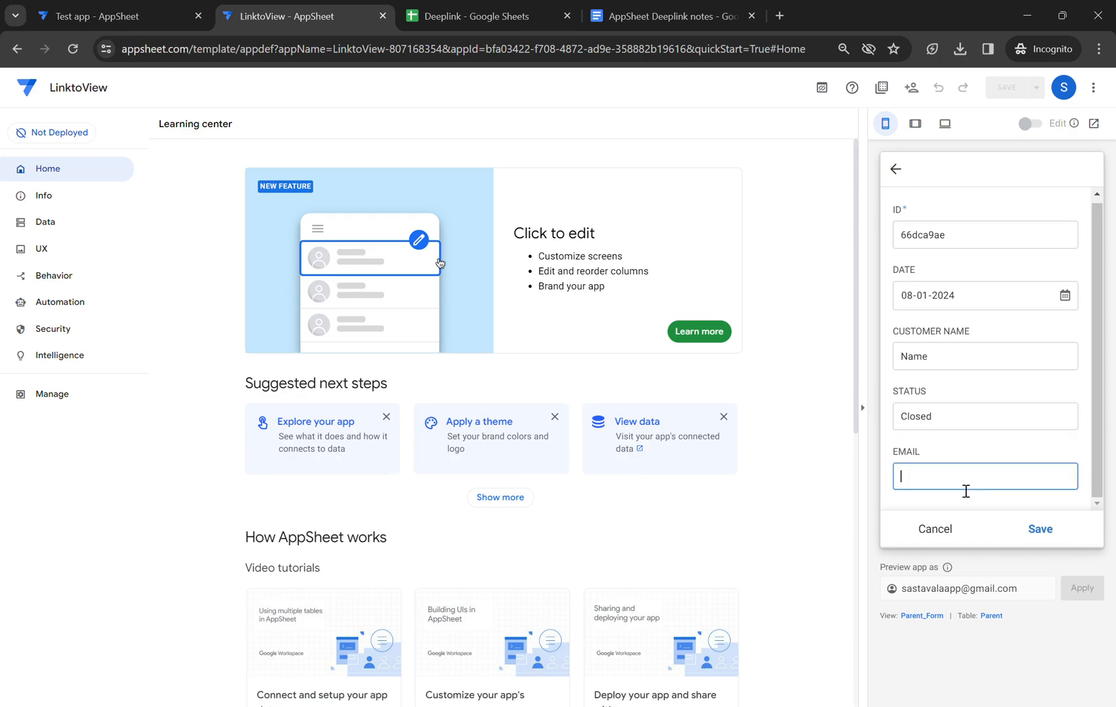
{"action": "type", "text": "abc"}
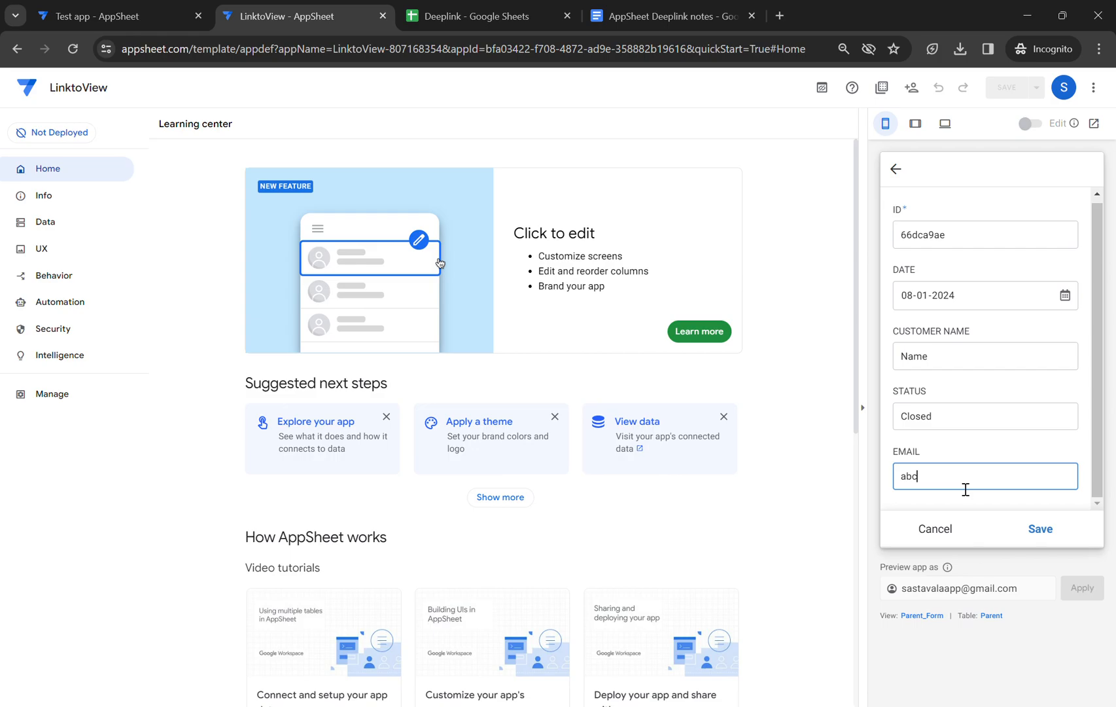
{"action": "type", "text": "@abc.co"}
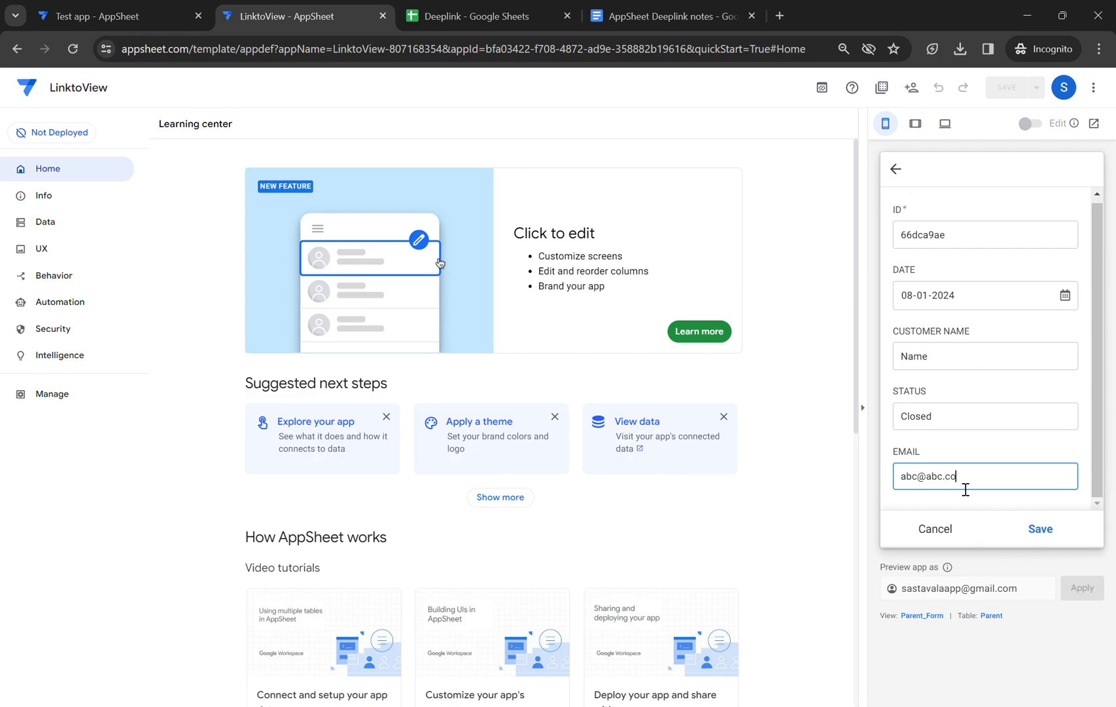
{"action": "left_click", "coordinate": [1039, 528]}
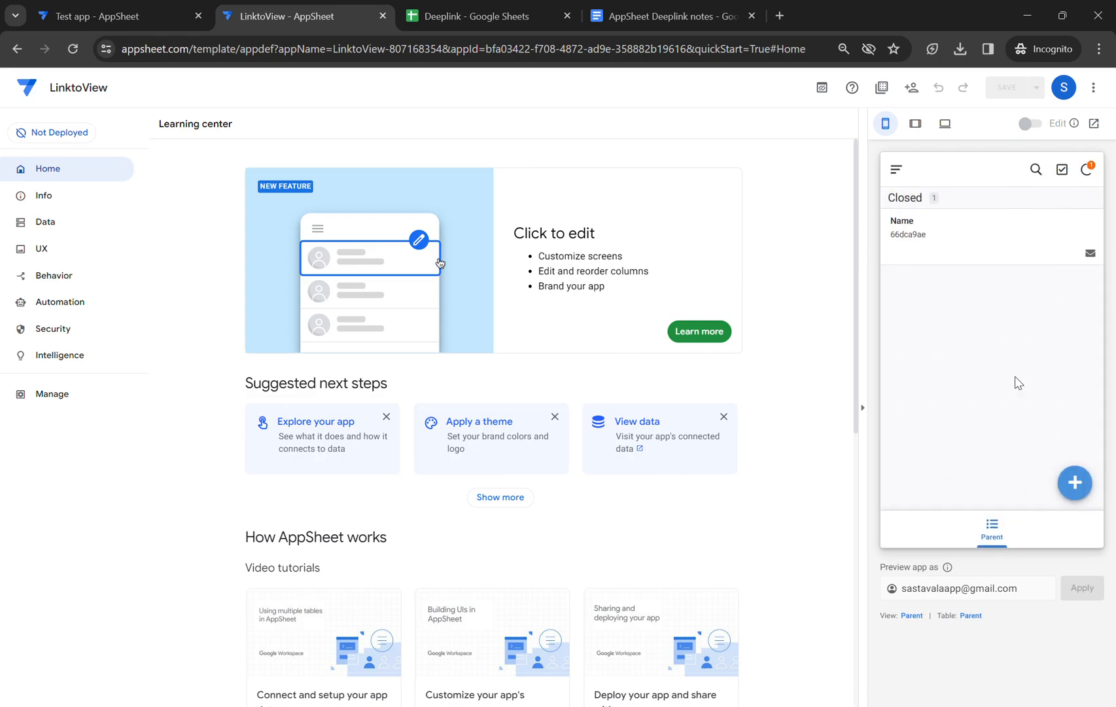
{"action": "left_click", "coordinate": [989, 226]}
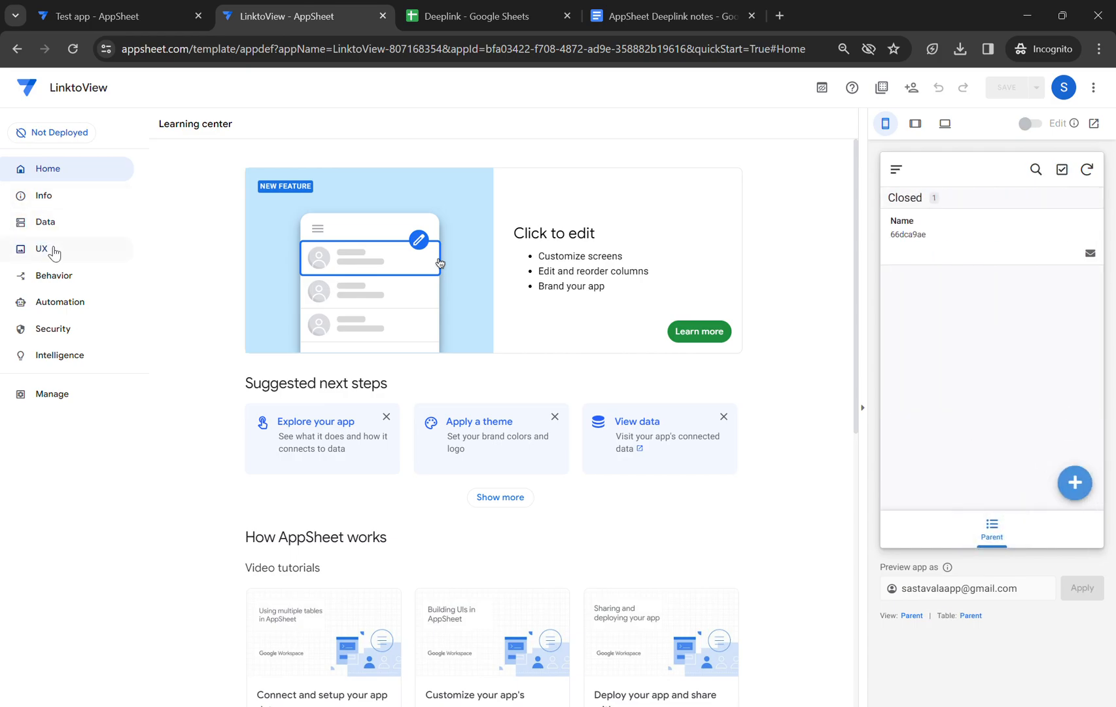
Step: Create a blank Parent-table action named Linktoview under Behavior > Actions
{"action": "left_click", "coordinate": [51, 276]}
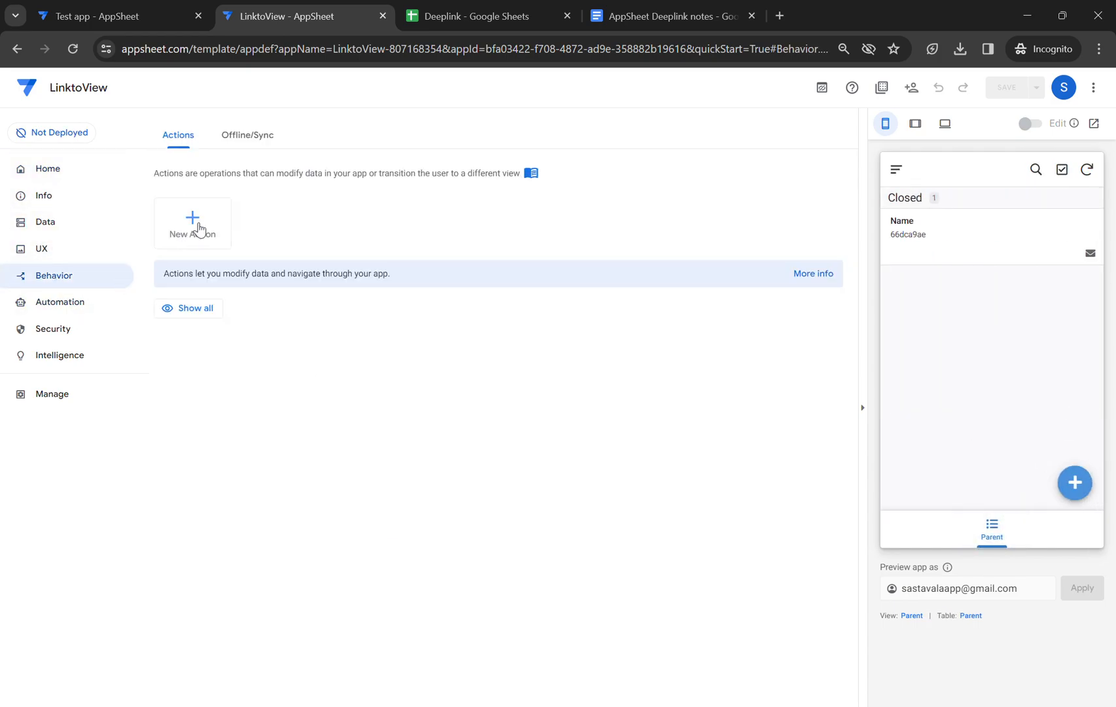
{"action": "left_click", "coordinate": [193, 222]}
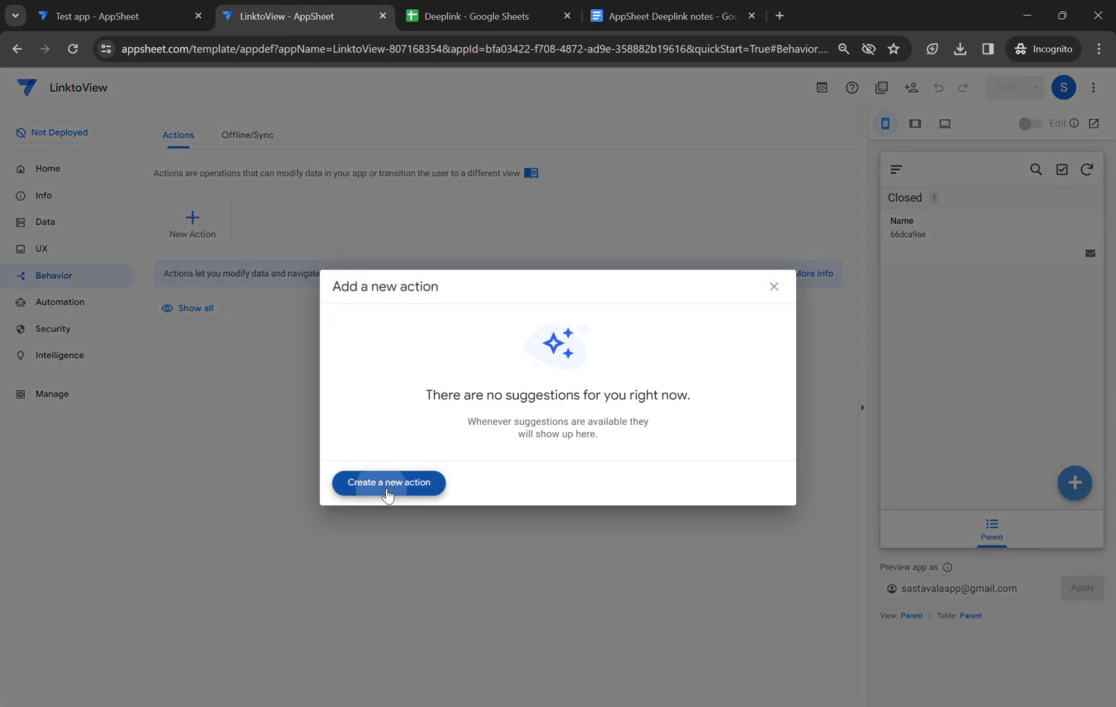
{"action": "left_click", "coordinate": [388, 483]}
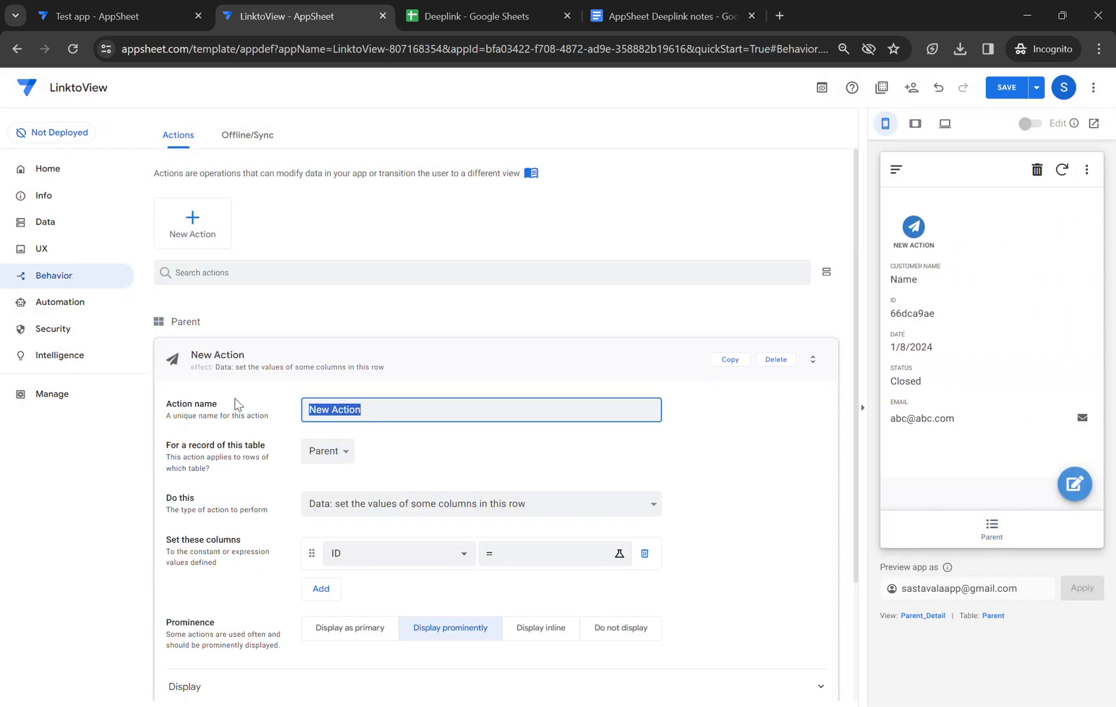
{"action": "type", "text": "Linktoview"}
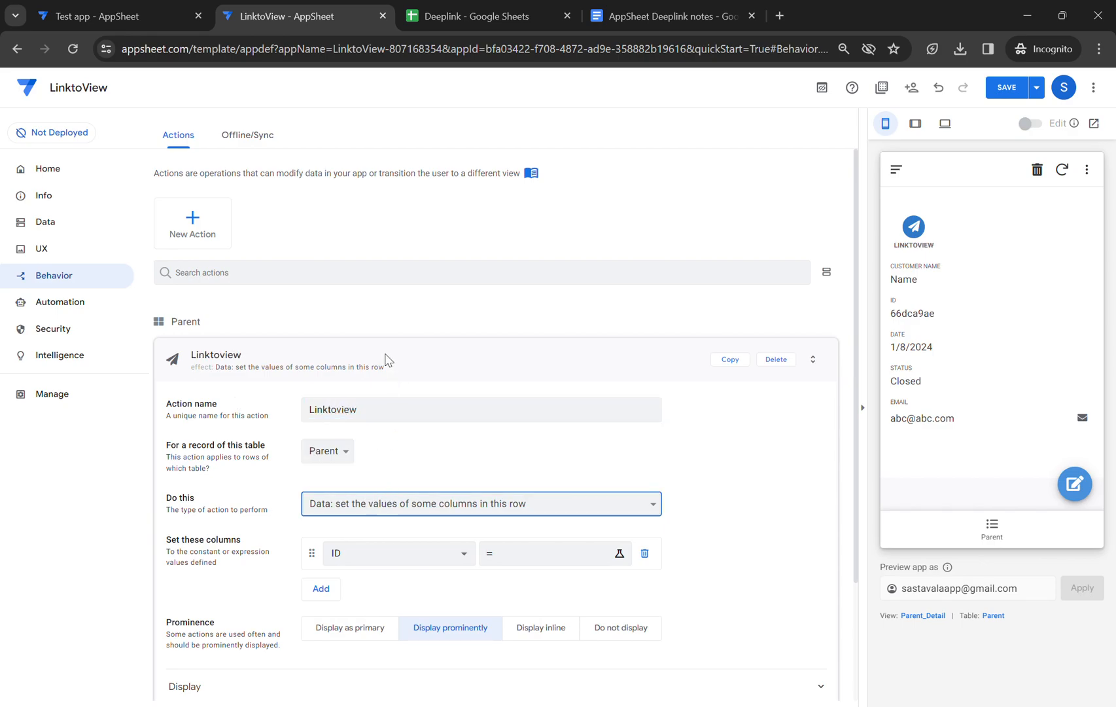
{"action": "mouse_move", "coordinate": [382, 343]}
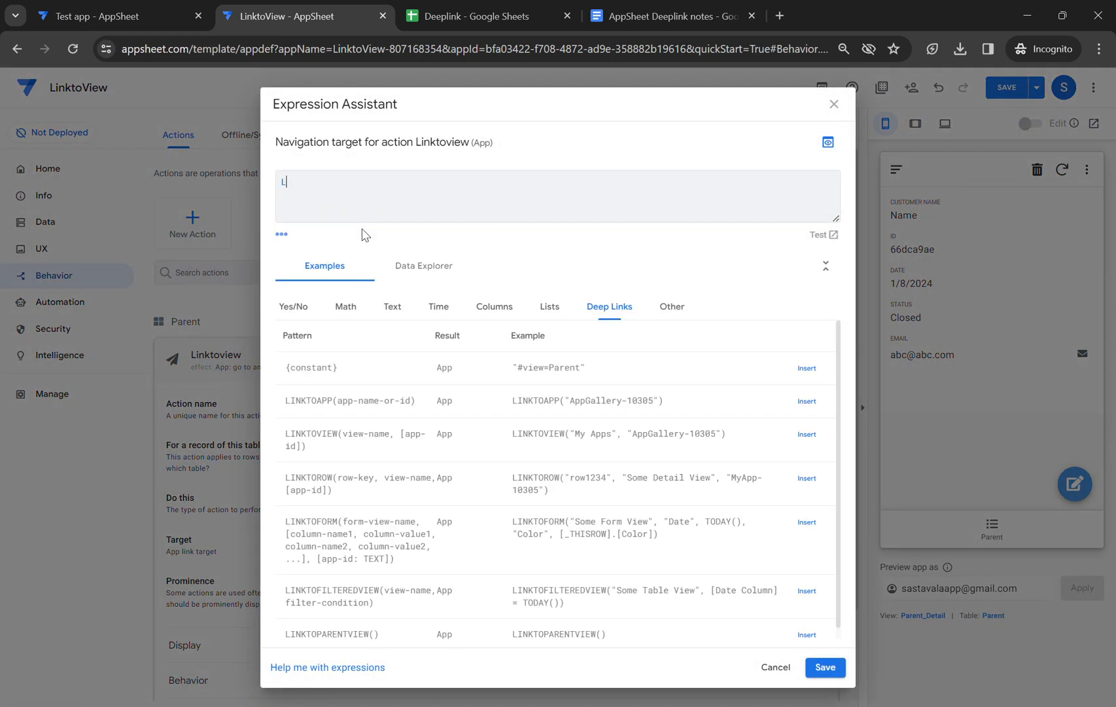
Step: Make Linktoview target LINKTOVIEW("Parent_Detail") and display it as primary
{"action": "type", "text": "INKTOVIEW(\""}
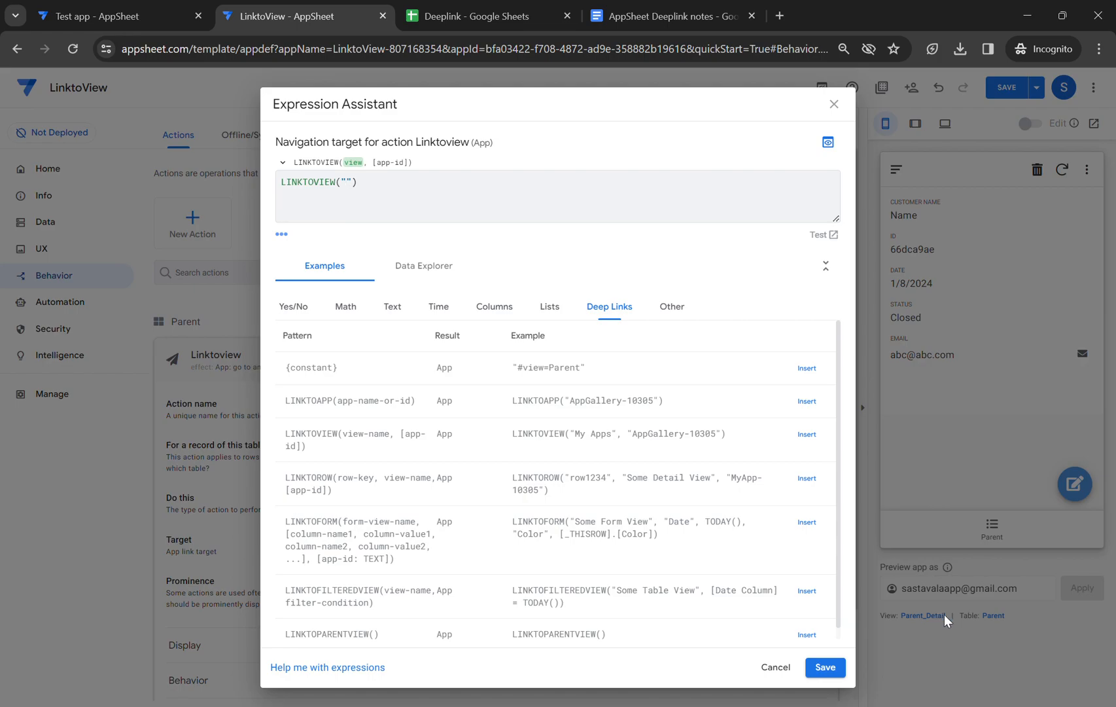
{"action": "type", "text": "Par"}
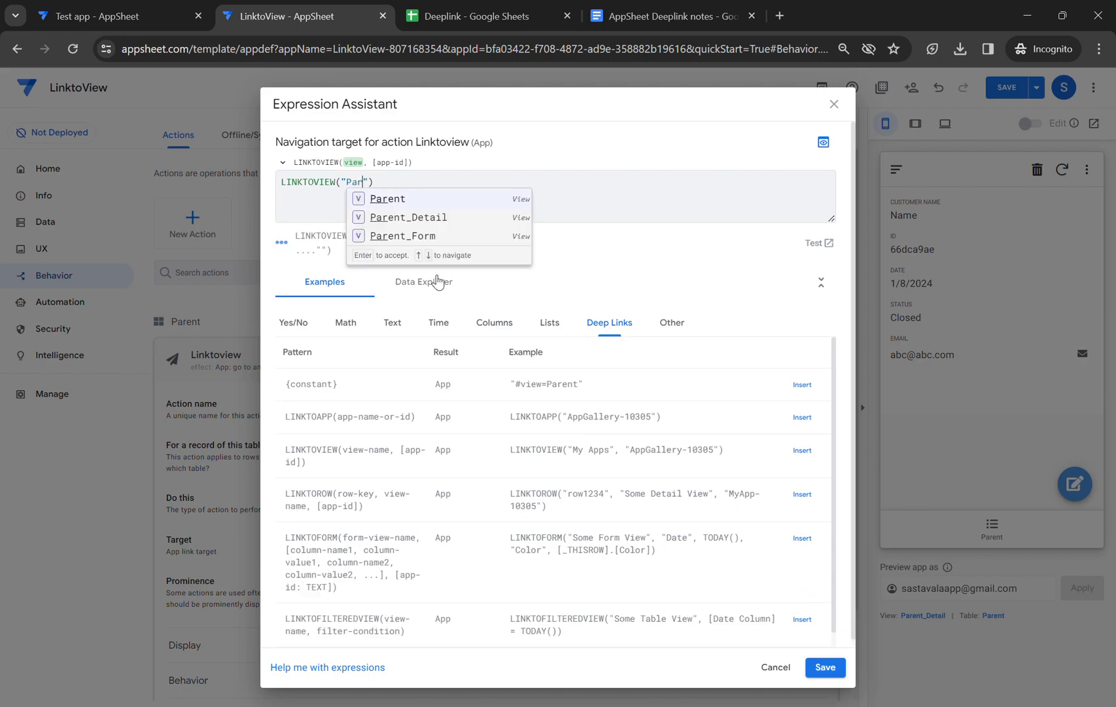
{"action": "left_click", "coordinate": [409, 217]}
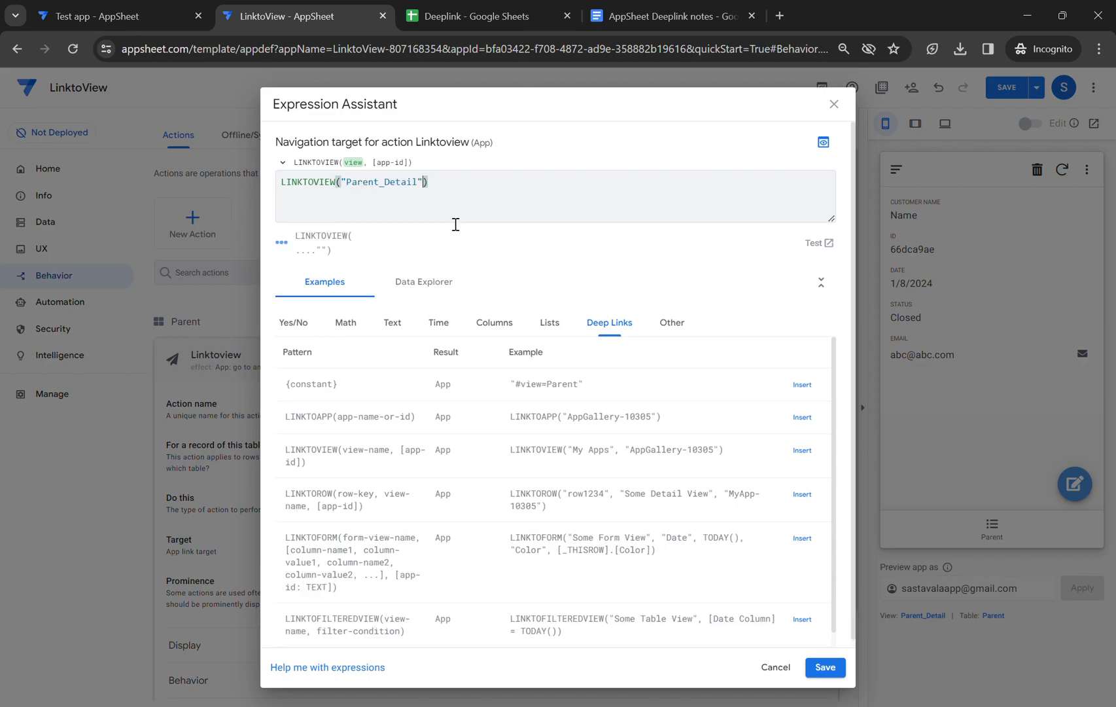
{"action": "mouse_move", "coordinate": [807, 646]}
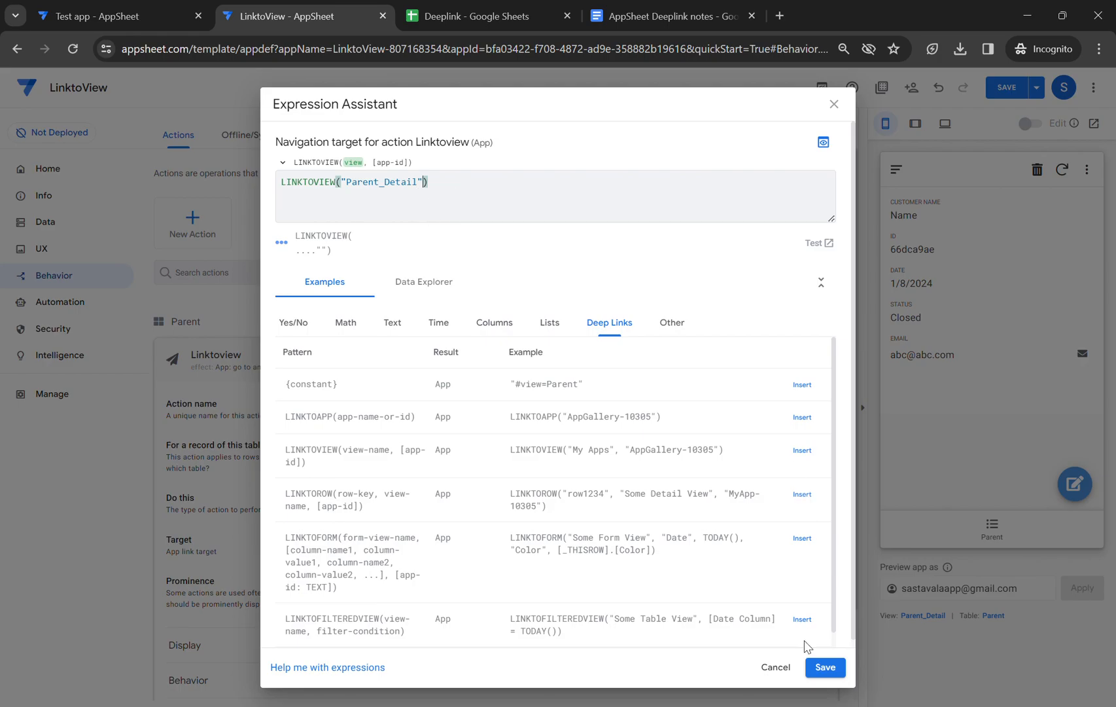
{"action": "left_click", "coordinate": [825, 666]}
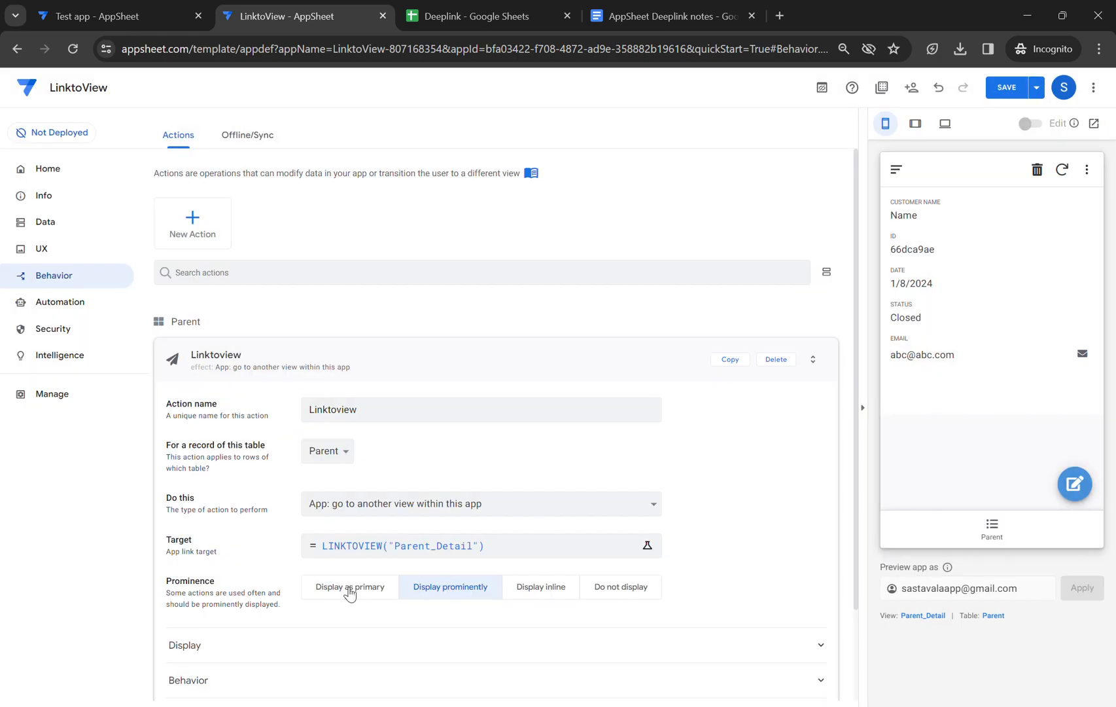
{"action": "left_click", "coordinate": [349, 586]}
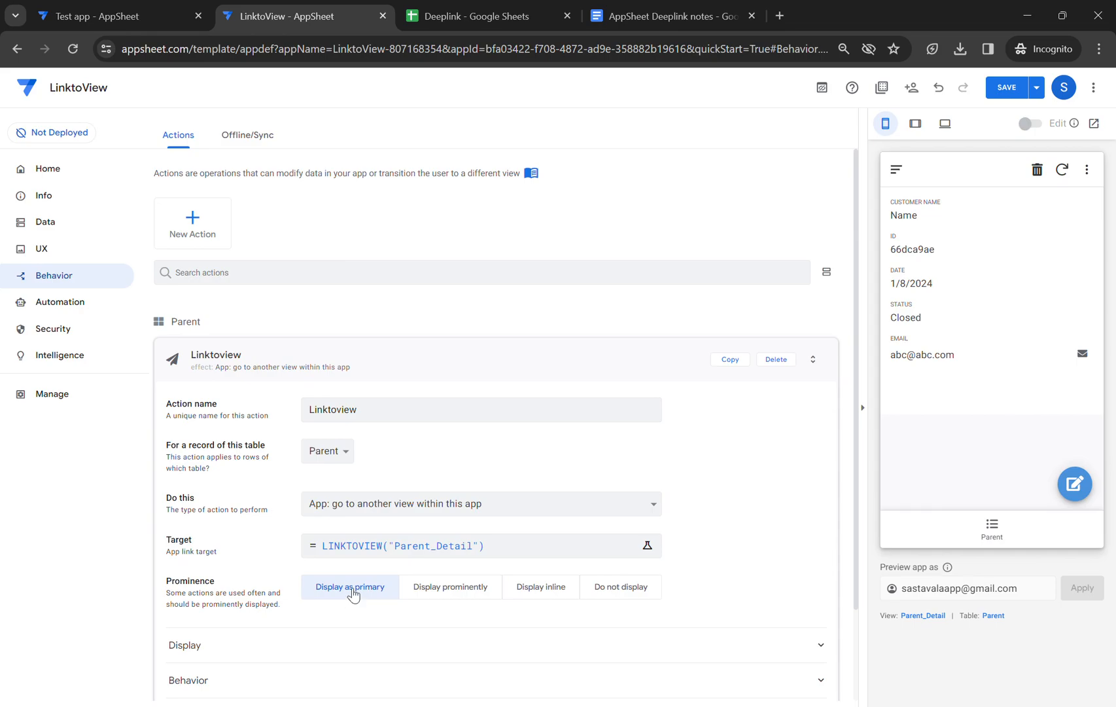
{"action": "mouse_move", "coordinate": [370, 592]}
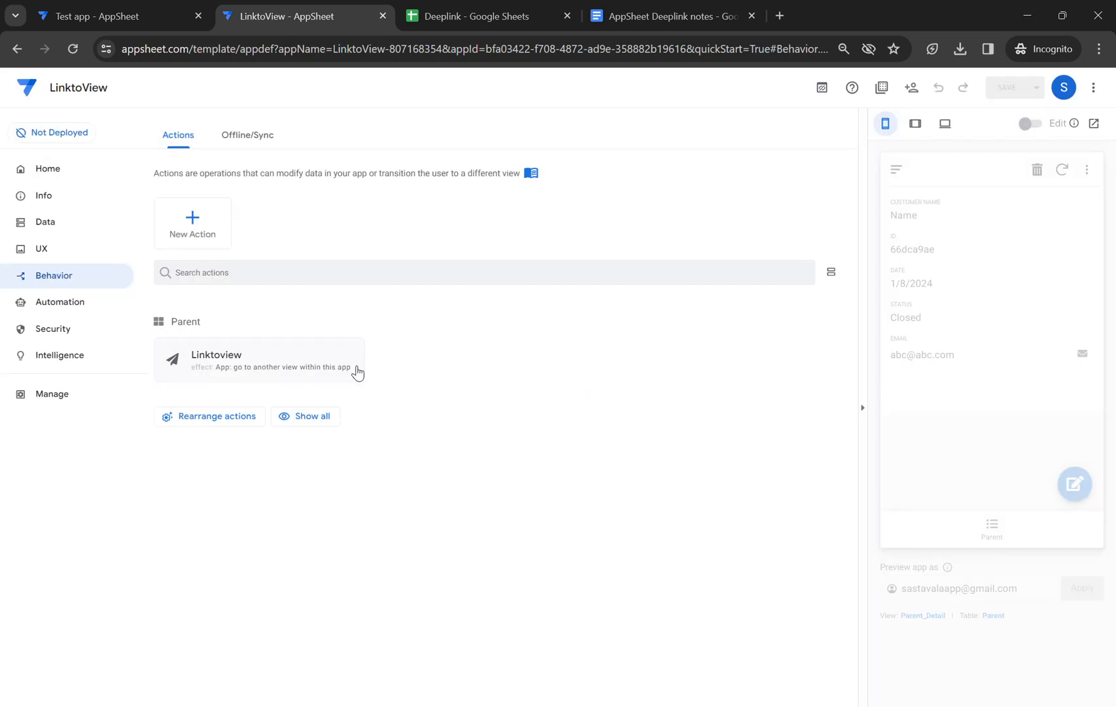
Step: Switch the preview back to the Parent list
{"action": "left_click", "coordinate": [1060, 170]}
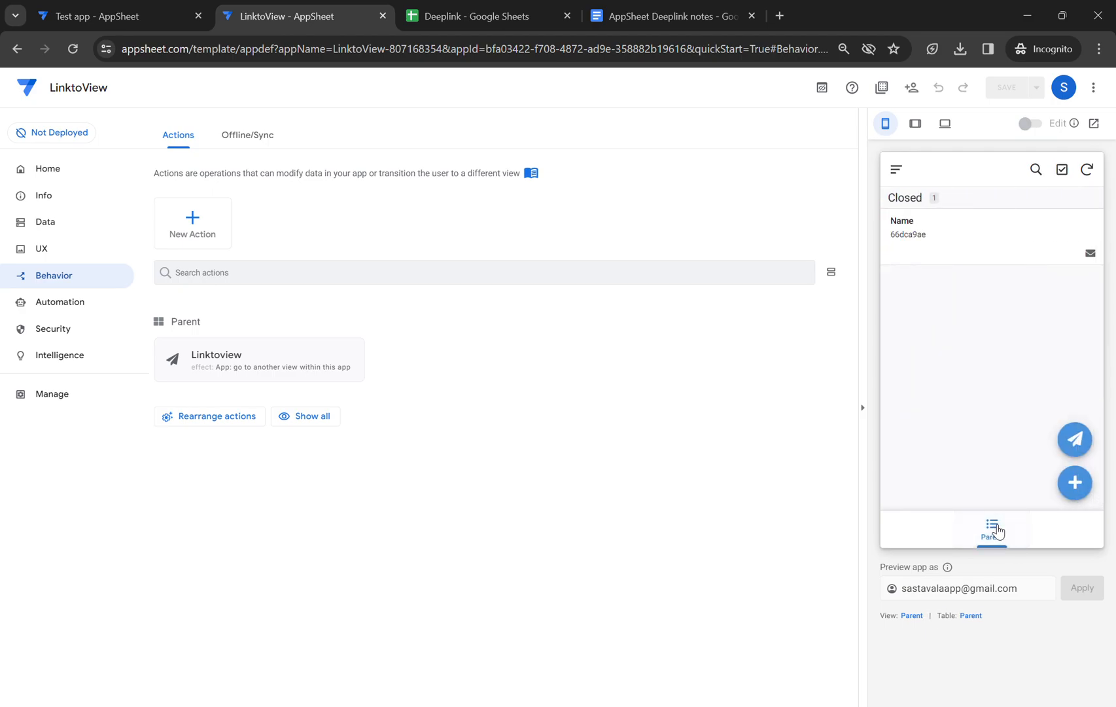
{"action": "mouse_move", "coordinate": [1074, 438]}
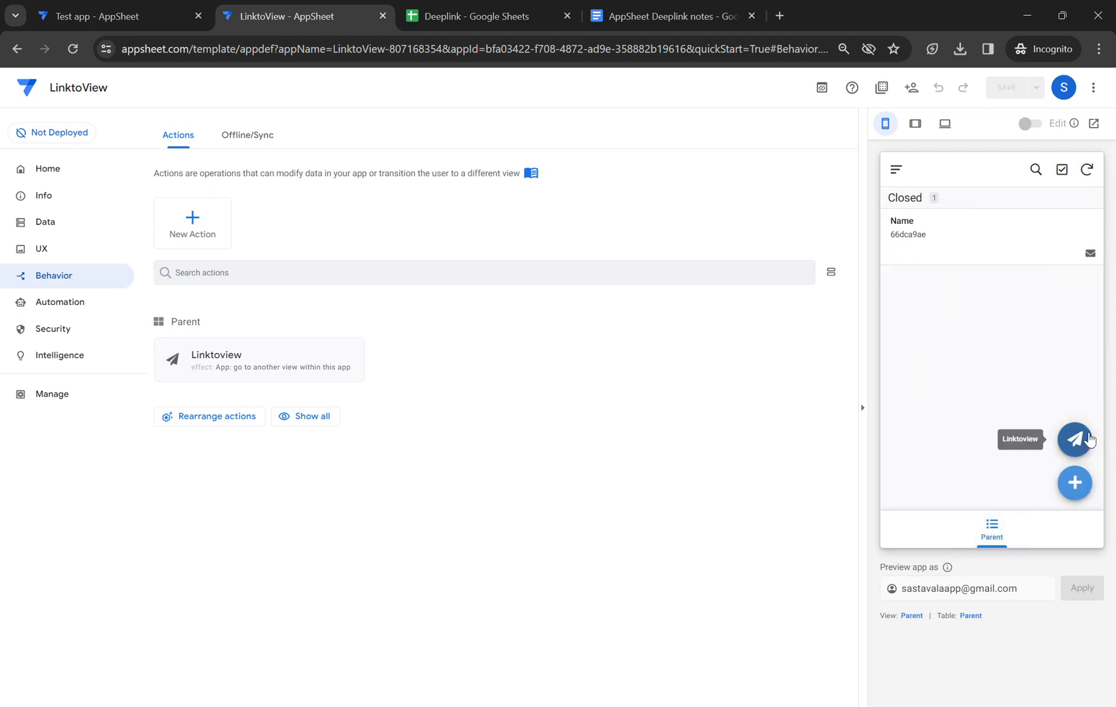
{"action": "mouse_move", "coordinate": [1081, 440]}
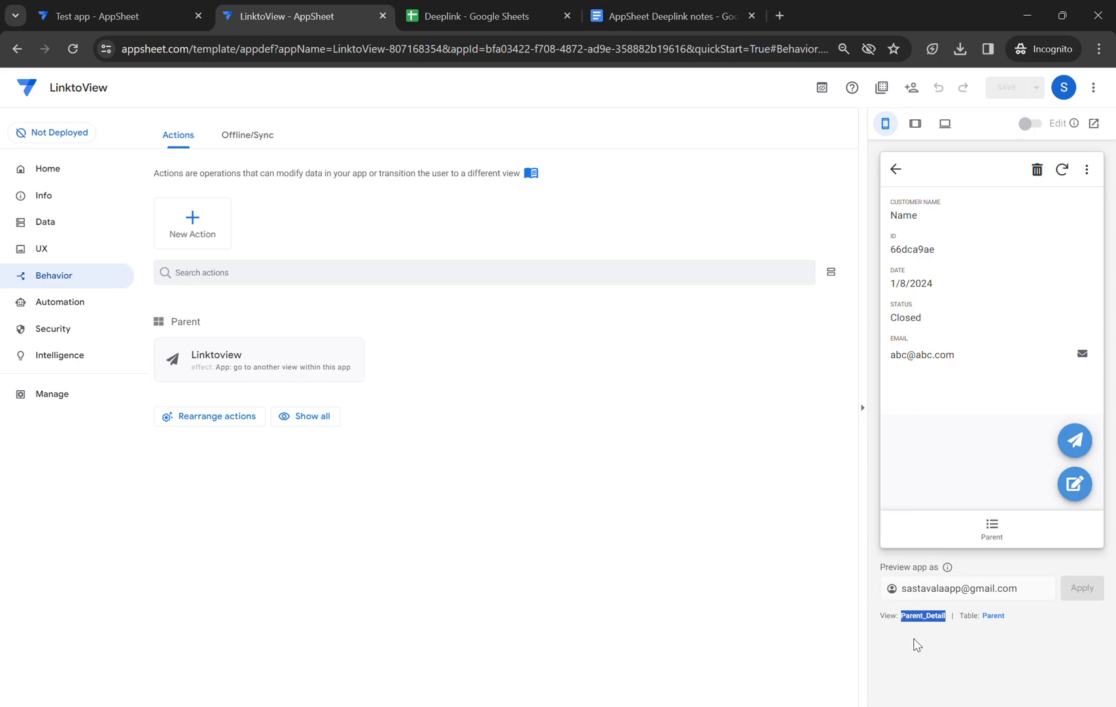
{"action": "mouse_move", "coordinate": [55, 254]}
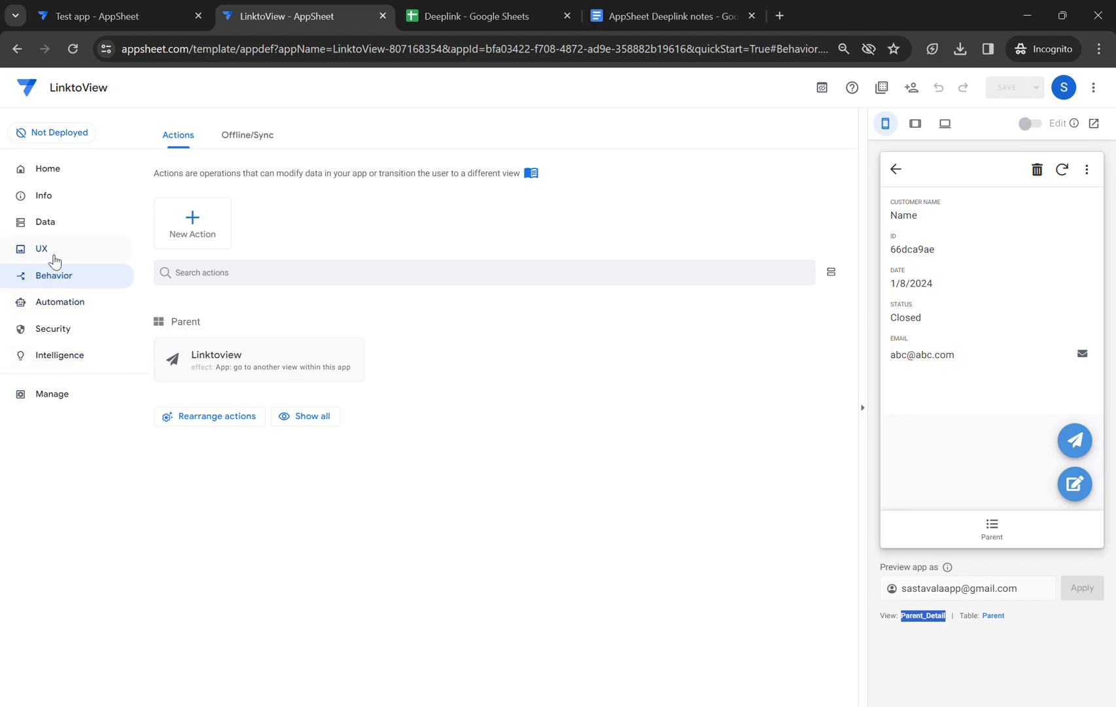
{"action": "left_click", "coordinate": [41, 249]}
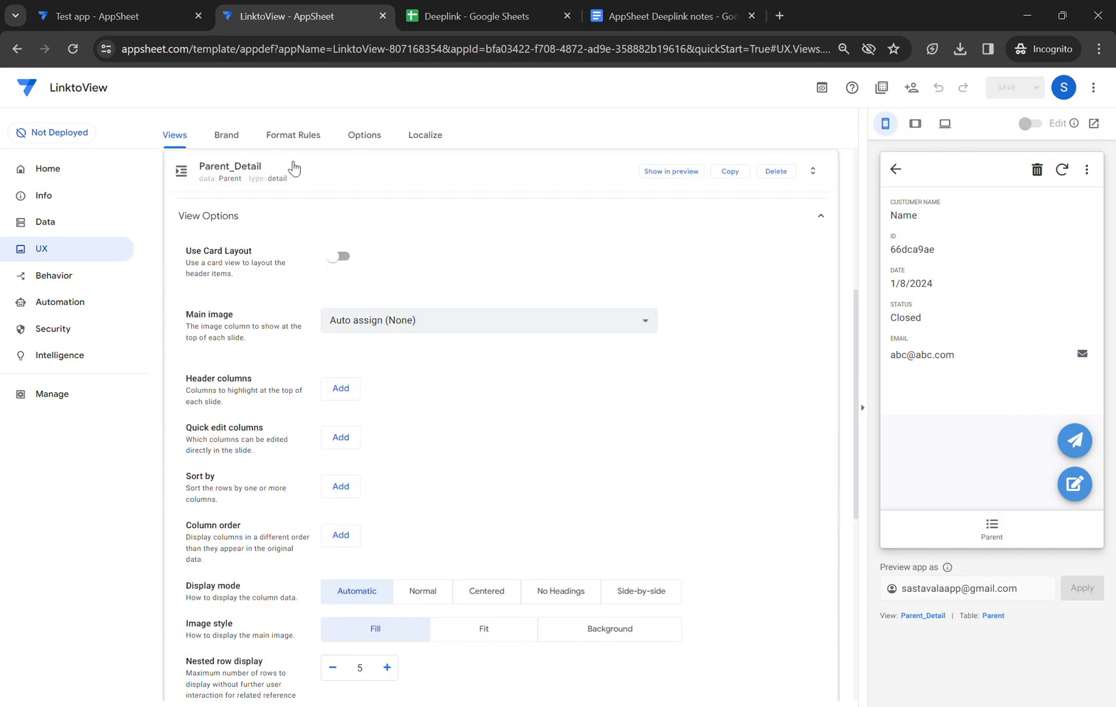
{"action": "left_click", "coordinate": [174, 136]}
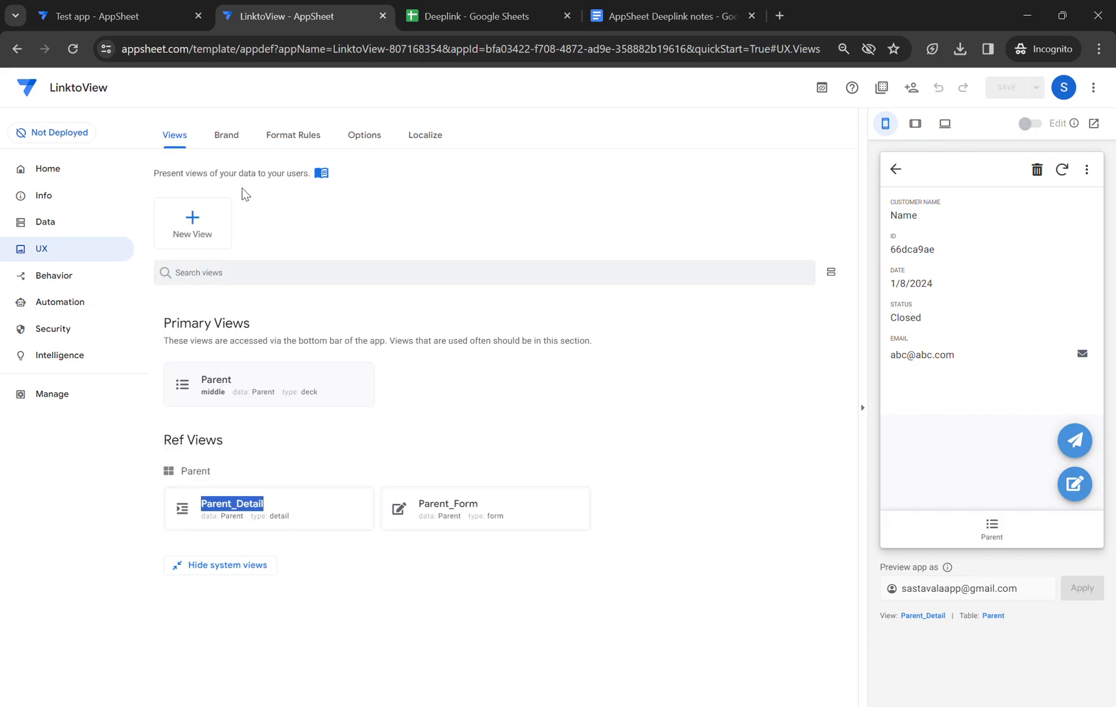
{"action": "mouse_move", "coordinate": [224, 456]}
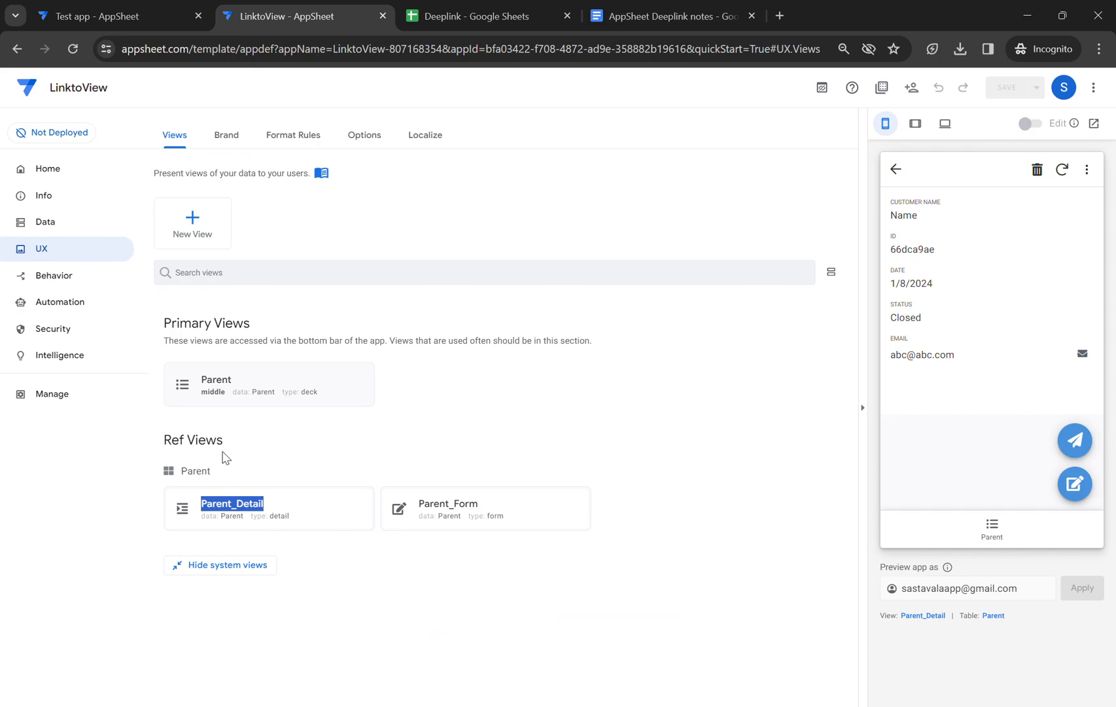
{"action": "left_click", "coordinate": [53, 275]}
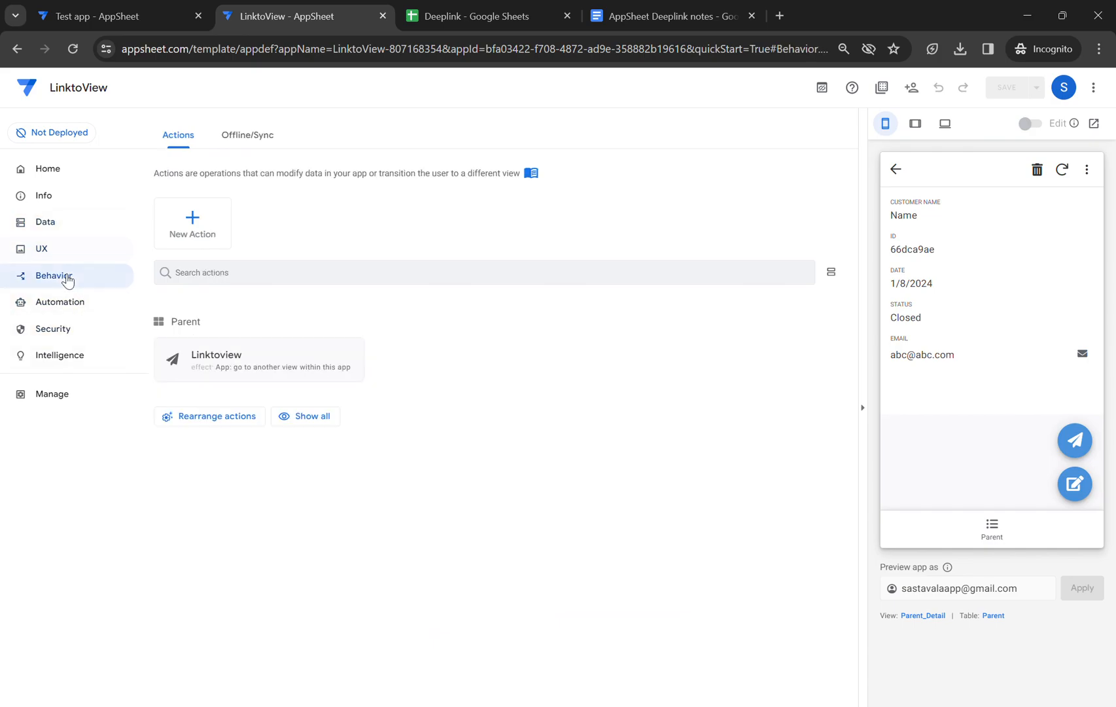
Step: Change the Linktoview target expression to LINKTOVIEW("Parent_Form") and save it
{"action": "left_click", "coordinate": [258, 358]}
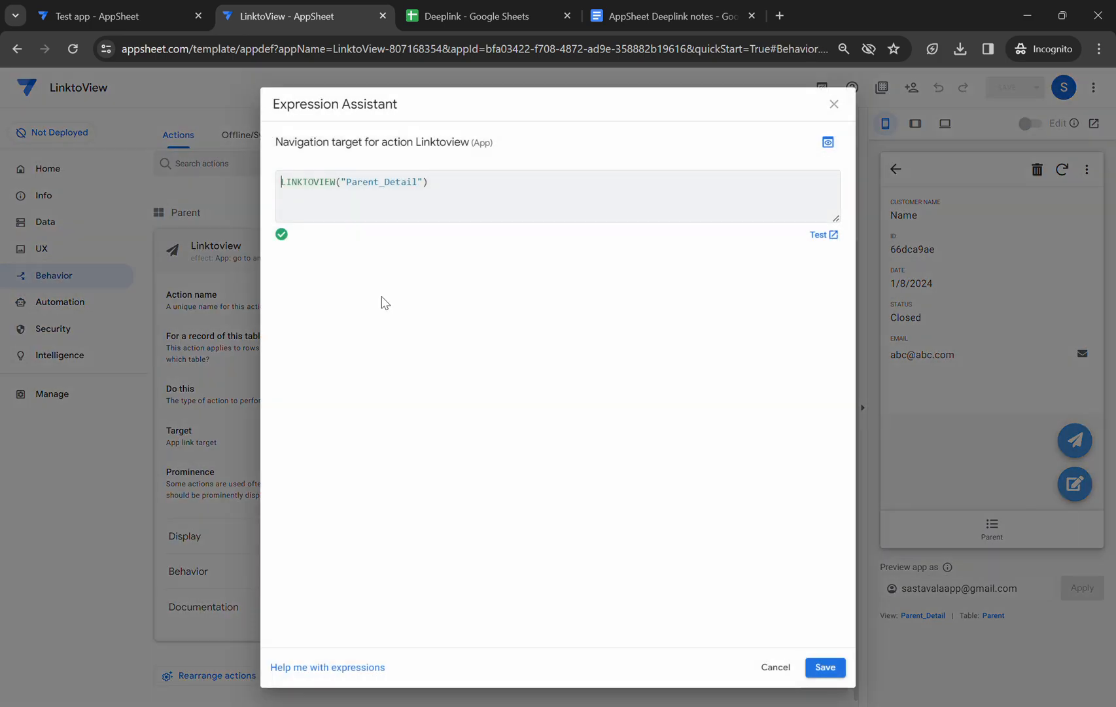
{"action": "left_click", "coordinate": [382, 181]}
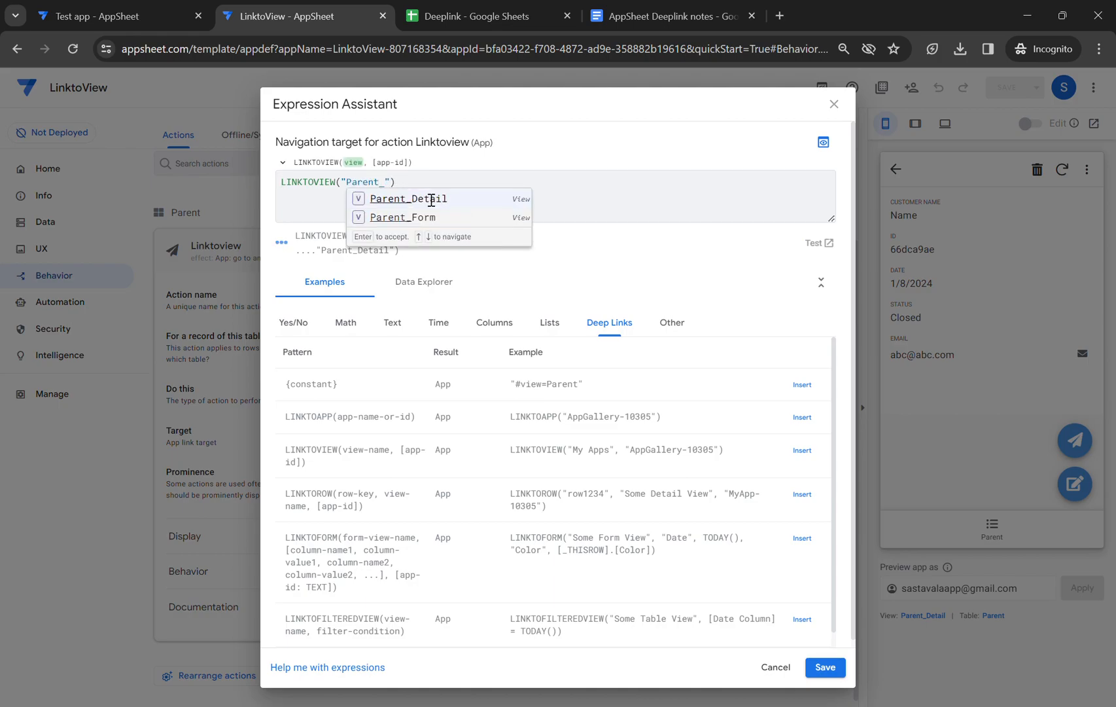
{"action": "left_click", "coordinate": [402, 217]}
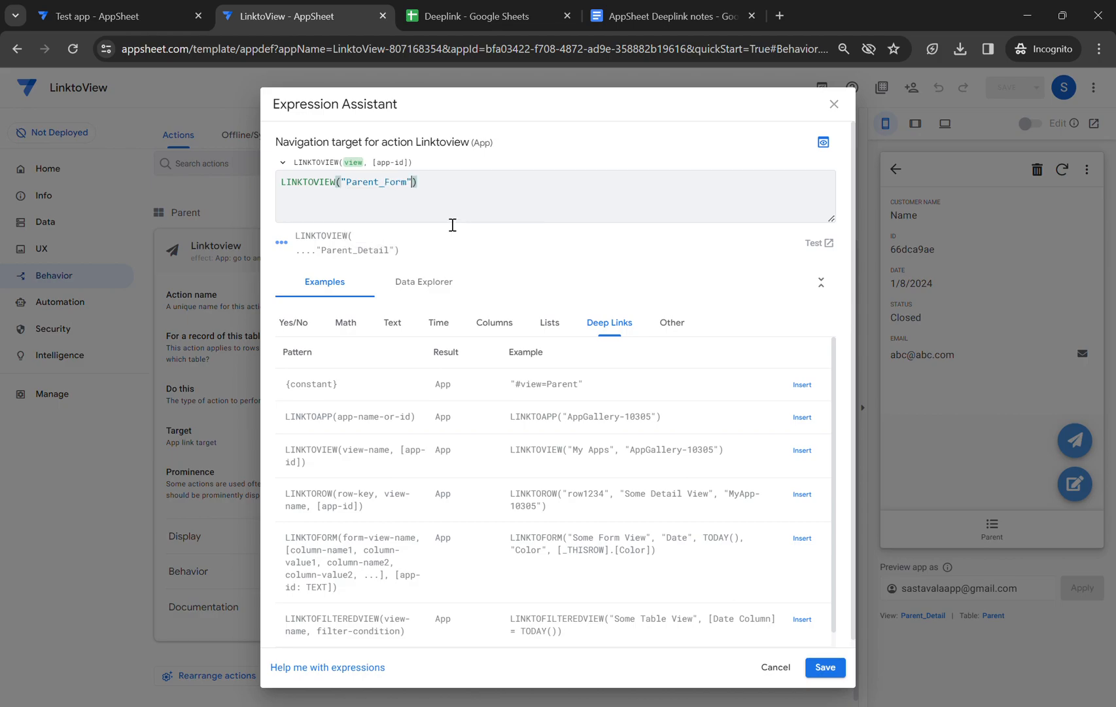
{"action": "left_click", "coordinate": [825, 667]}
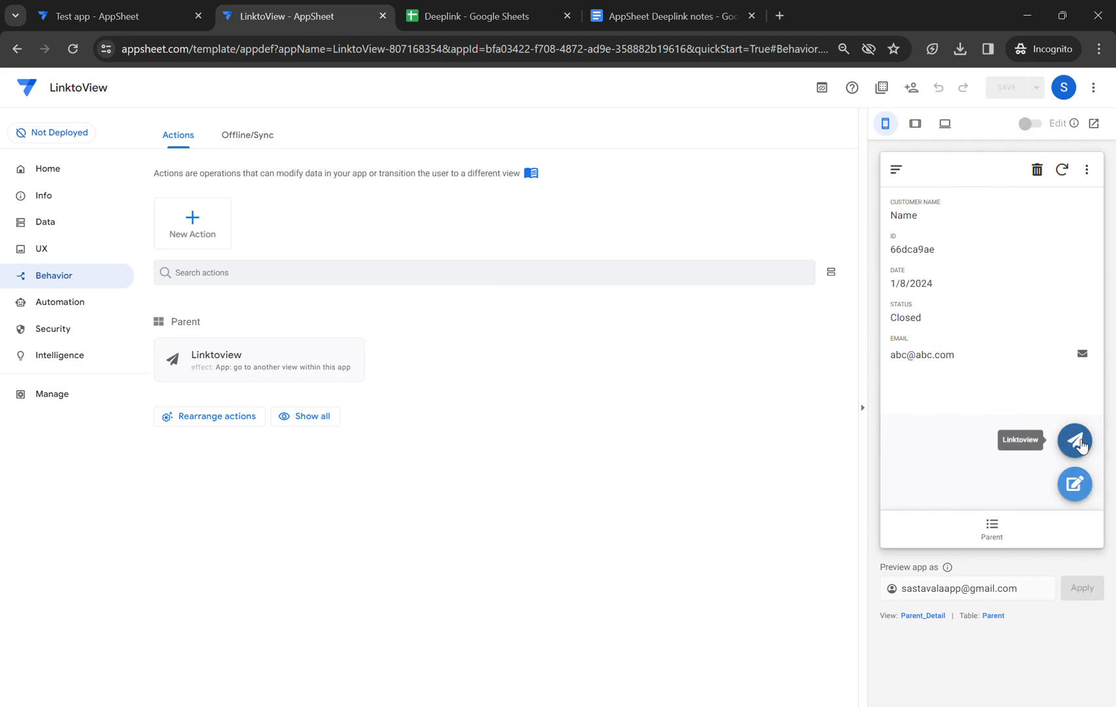
Step: Test the Linktoview button in the preview, opening Parent_Form, then cancel back to the Parent list
{"action": "left_click", "coordinate": [1074, 440]}
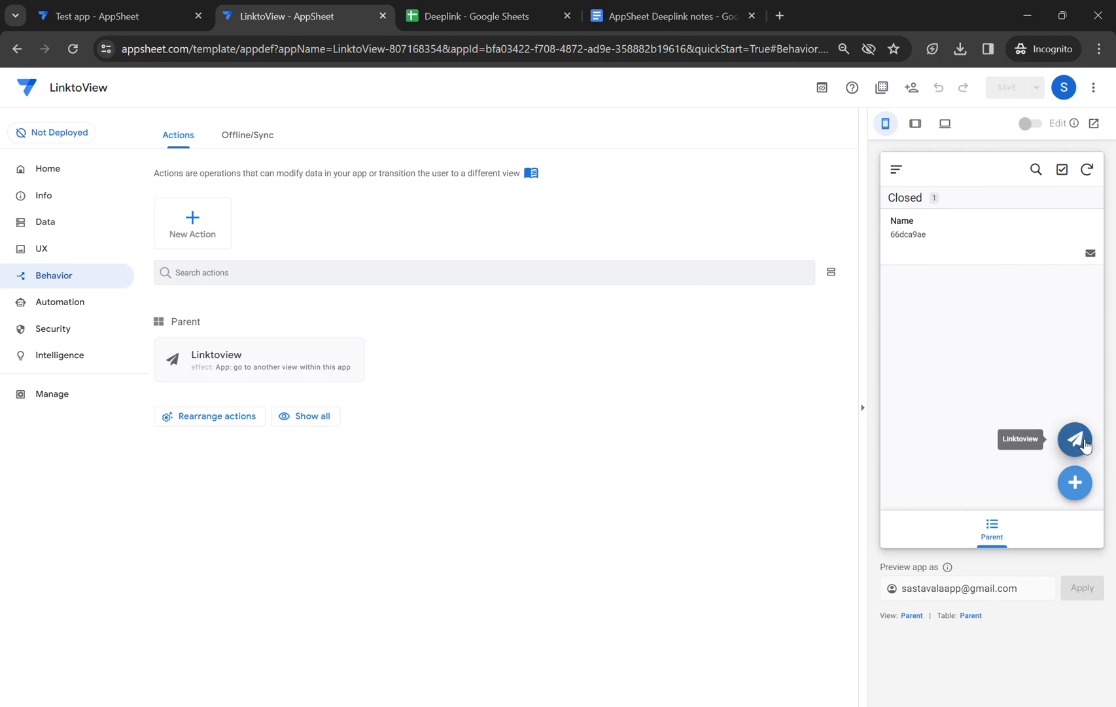
{"action": "left_click", "coordinate": [1075, 482]}
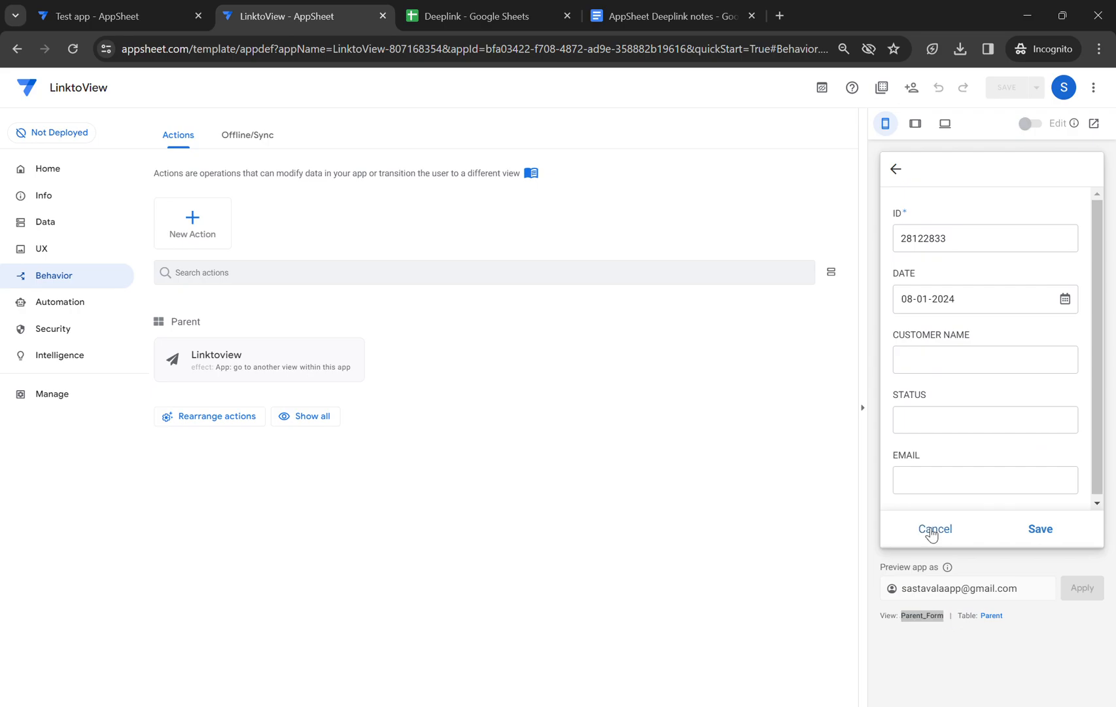
{"action": "left_click", "coordinate": [936, 529]}
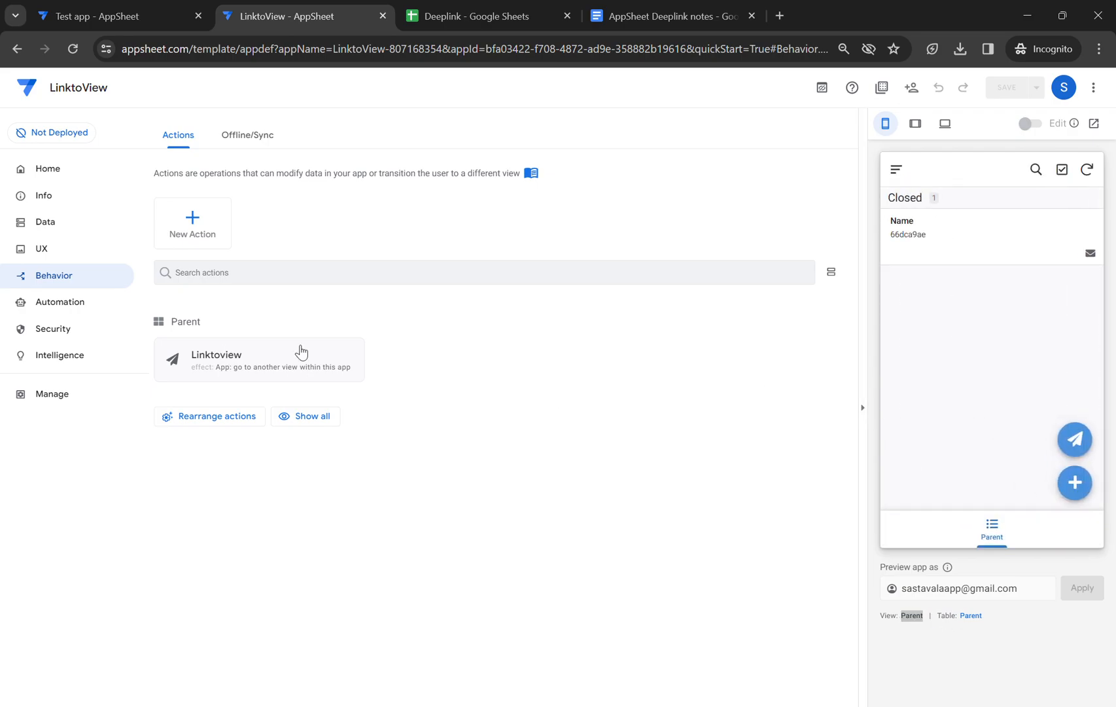
{"action": "mouse_move", "coordinate": [323, 369]}
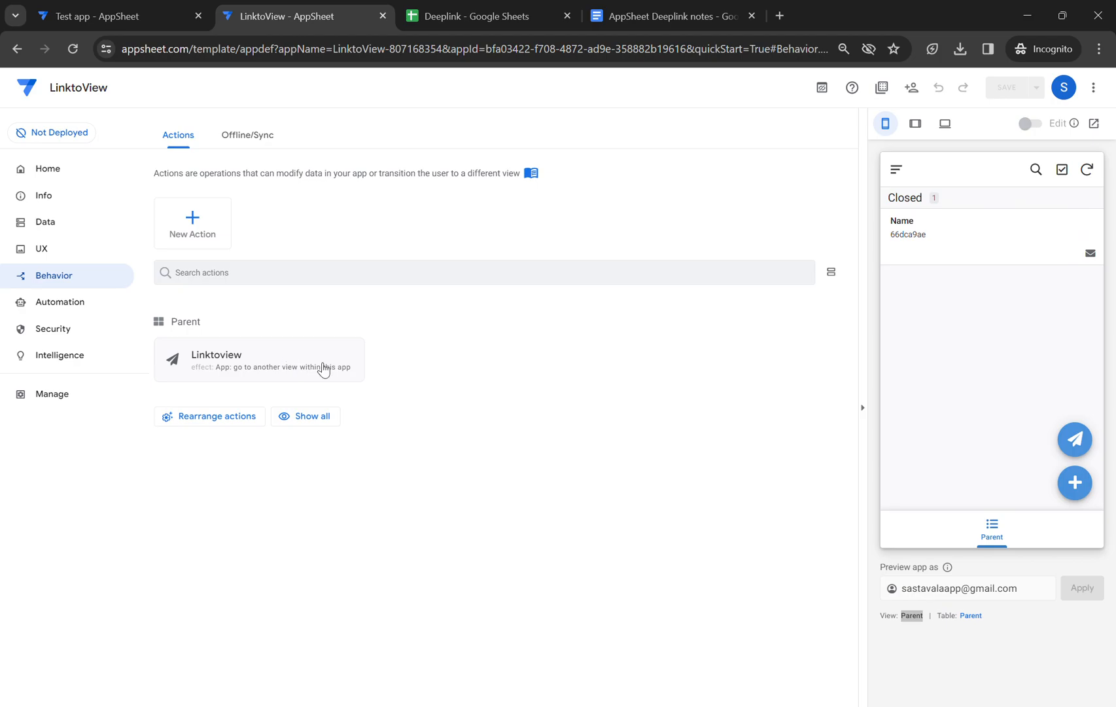
{"action": "mouse_move", "coordinate": [299, 364]}
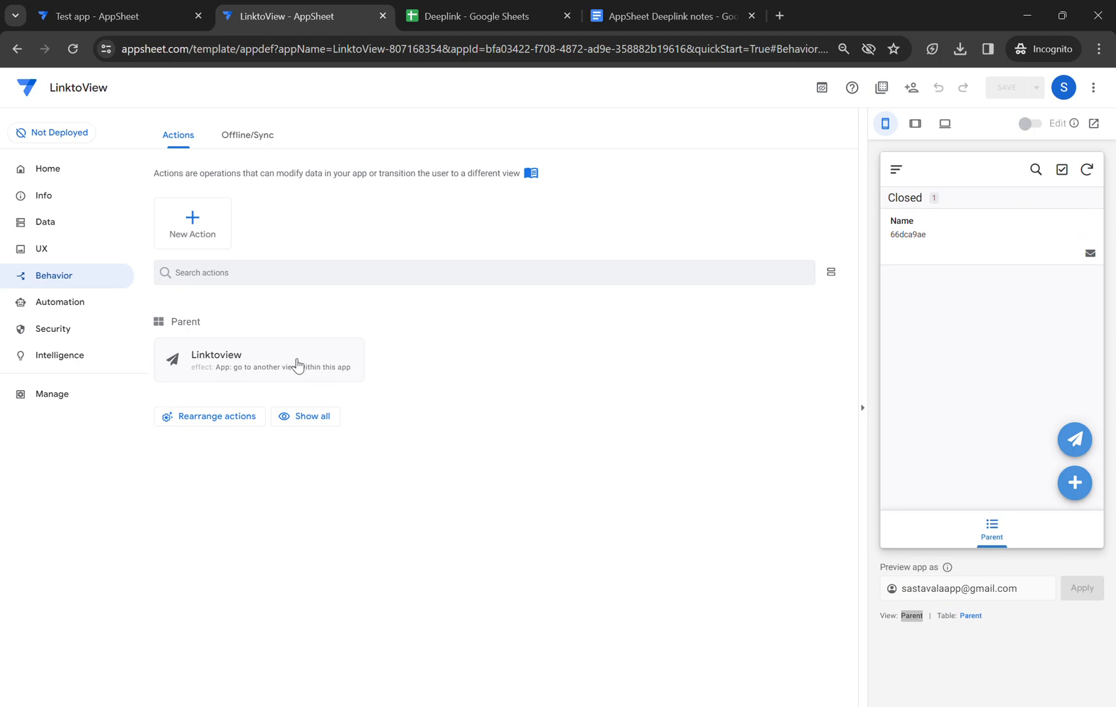
{"action": "mouse_move", "coordinate": [305, 366]}
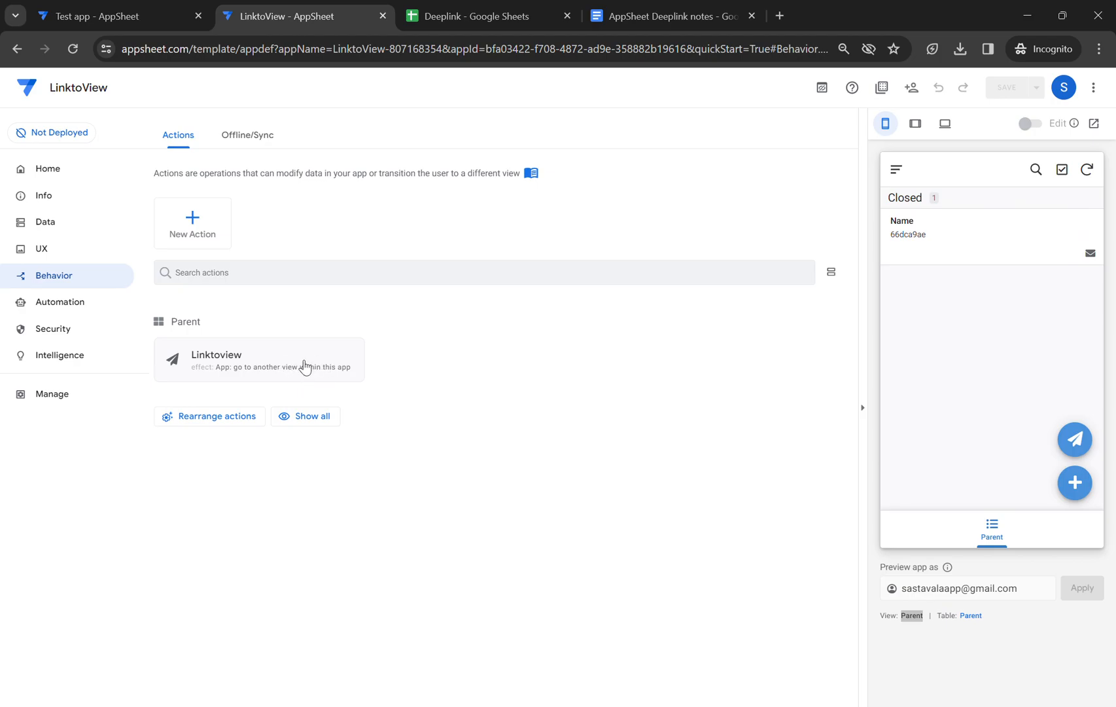
{"action": "mouse_move", "coordinate": [311, 375]}
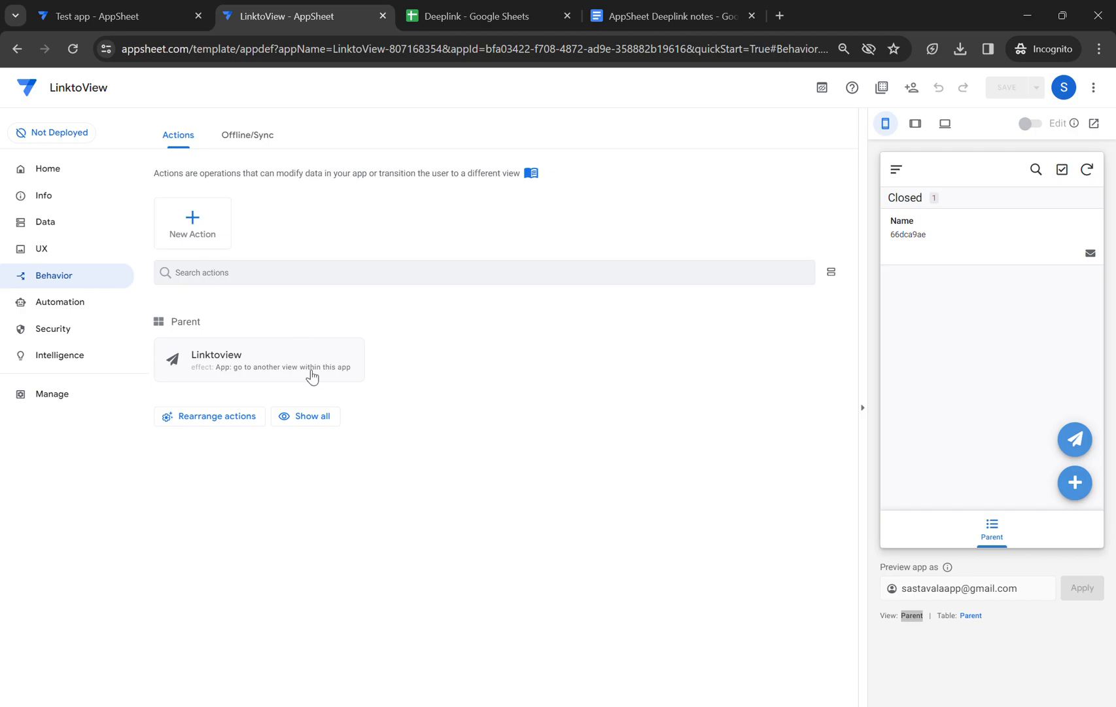
{"action": "mouse_move", "coordinate": [303, 360]}
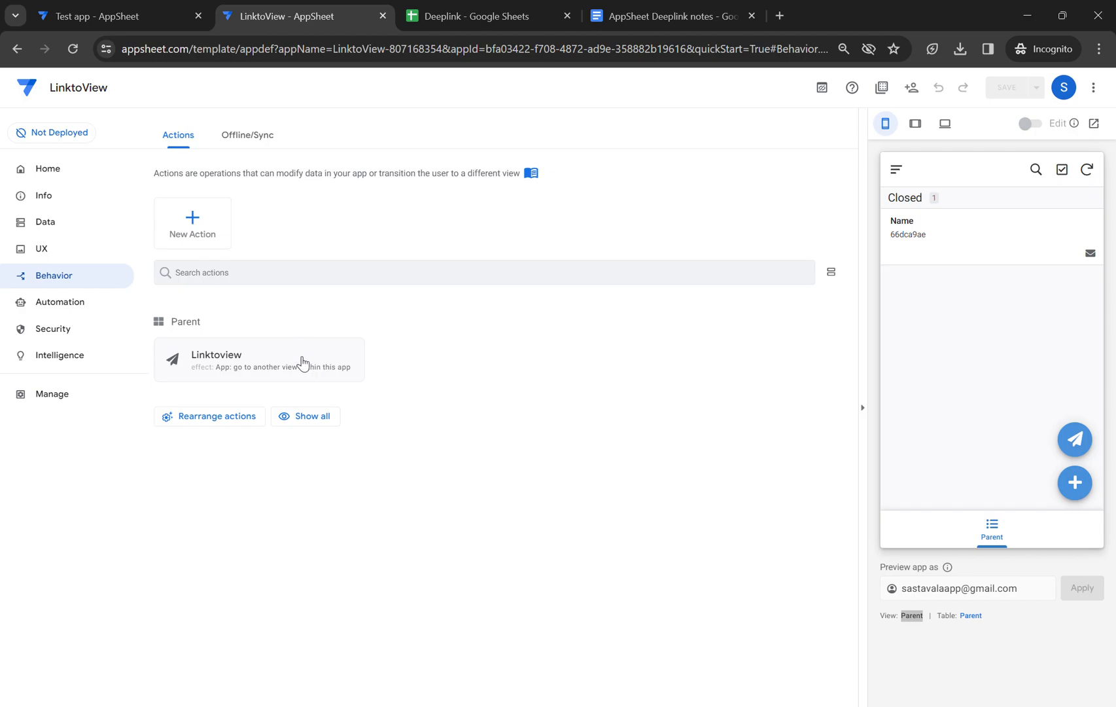
{"action": "mouse_move", "coordinate": [129, 676]}
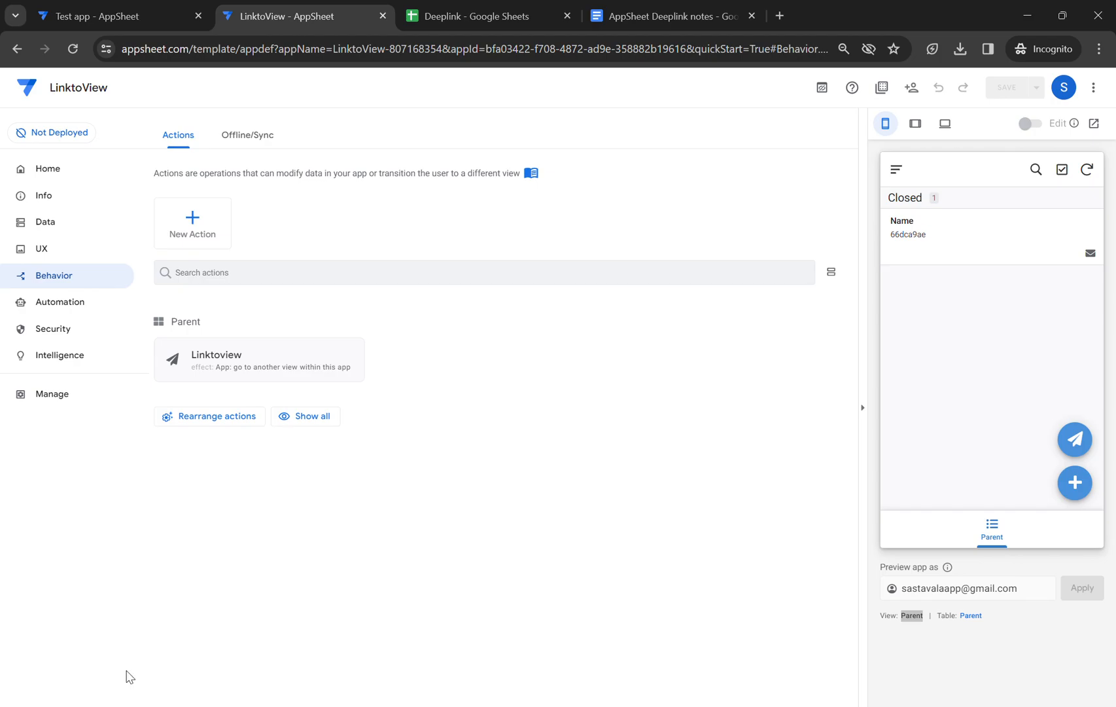